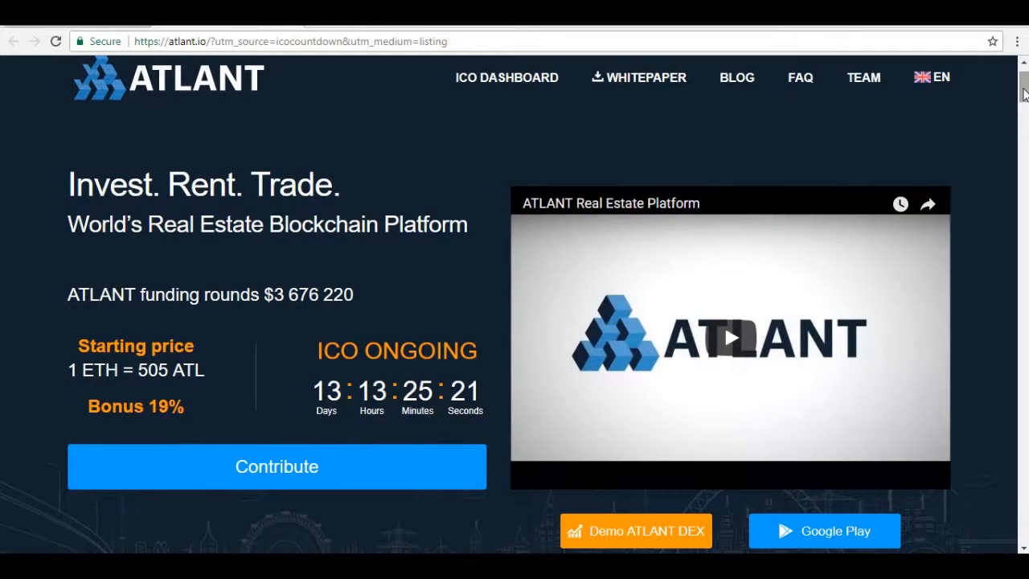
{"action": "scroll", "scroll_direction": "down", "scroll_amount": 3}
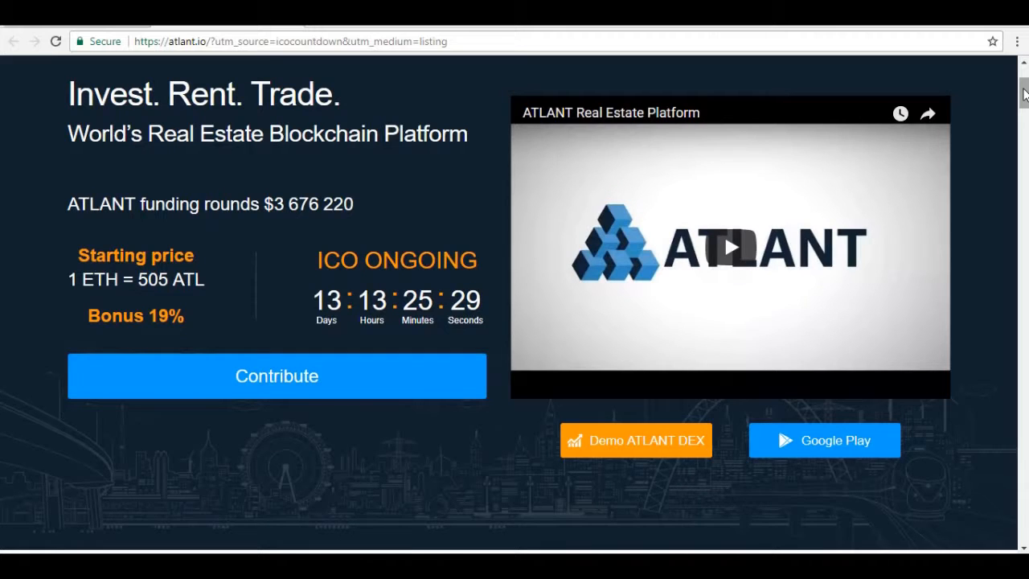
{"action": "scroll", "scroll_direction": "down", "scroll_amount": 3}
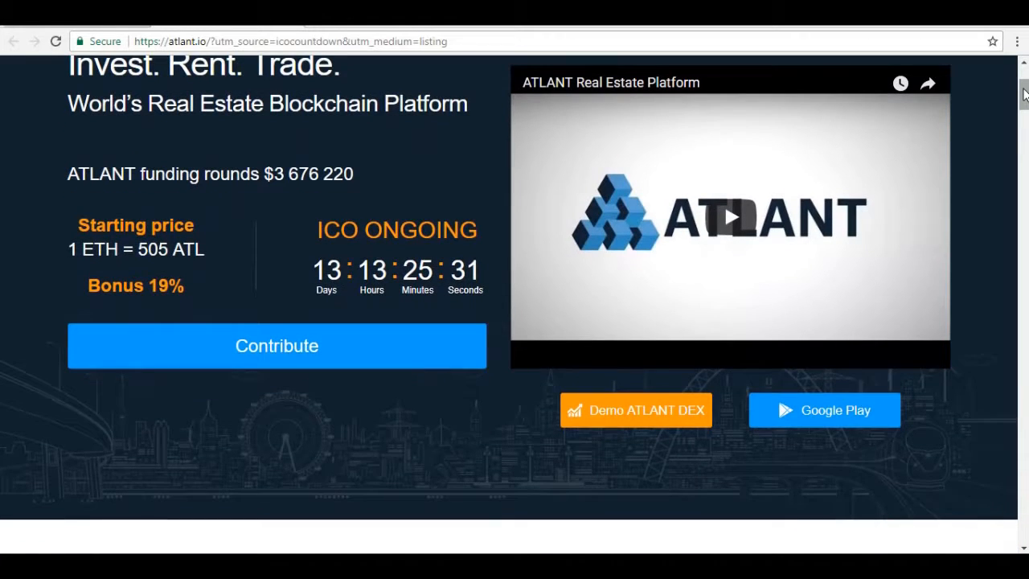
{"action": "scroll", "scroll_direction": "down", "scroll_amount": 3}
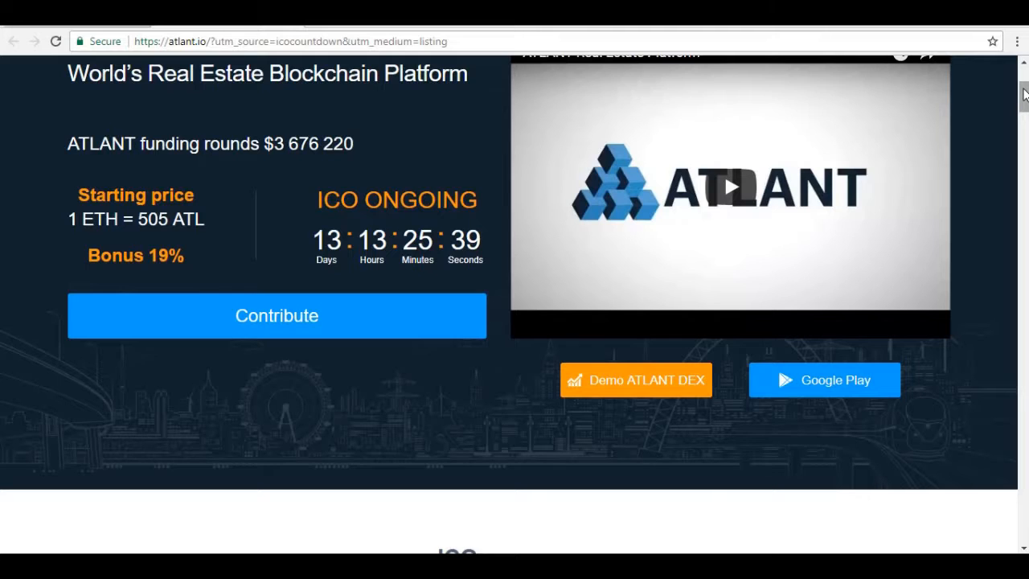
{"action": "scroll", "scroll_direction": "down", "scroll_amount": 3}
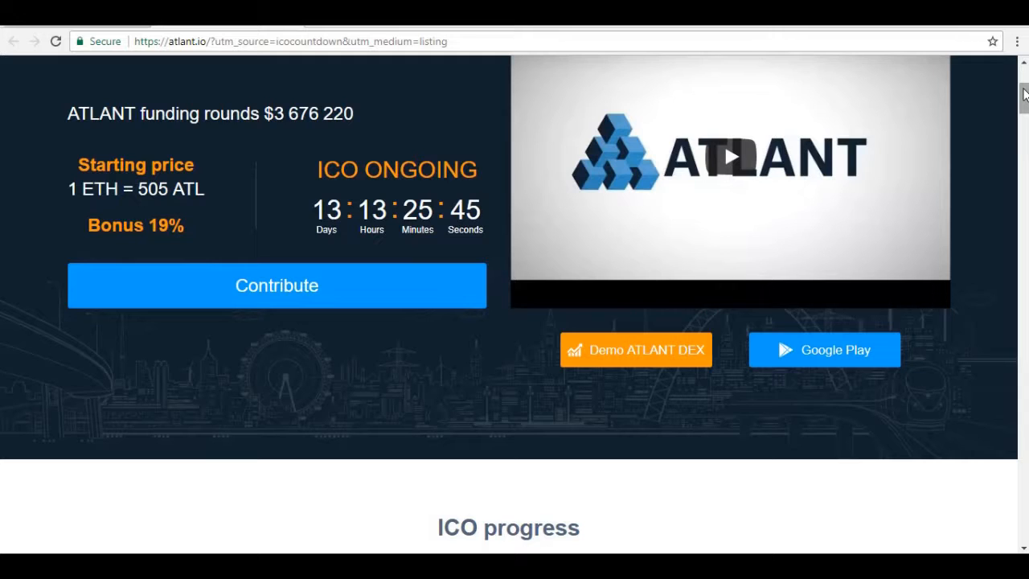
{"action": "scroll", "scroll_direction": "up", "scroll_amount": 3}
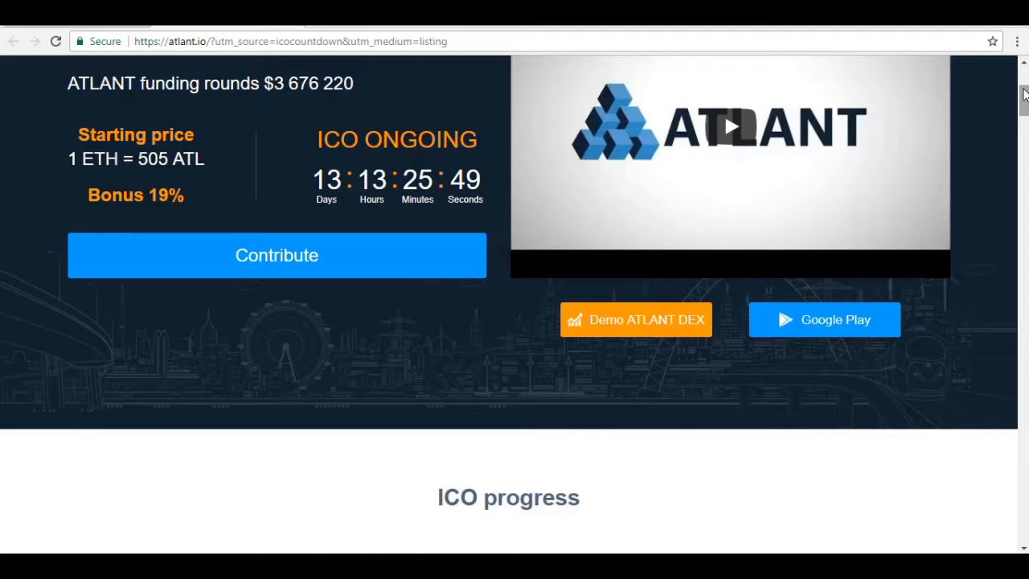
{"action": "scroll", "scroll_direction": "down", "scroll_amount": 3}
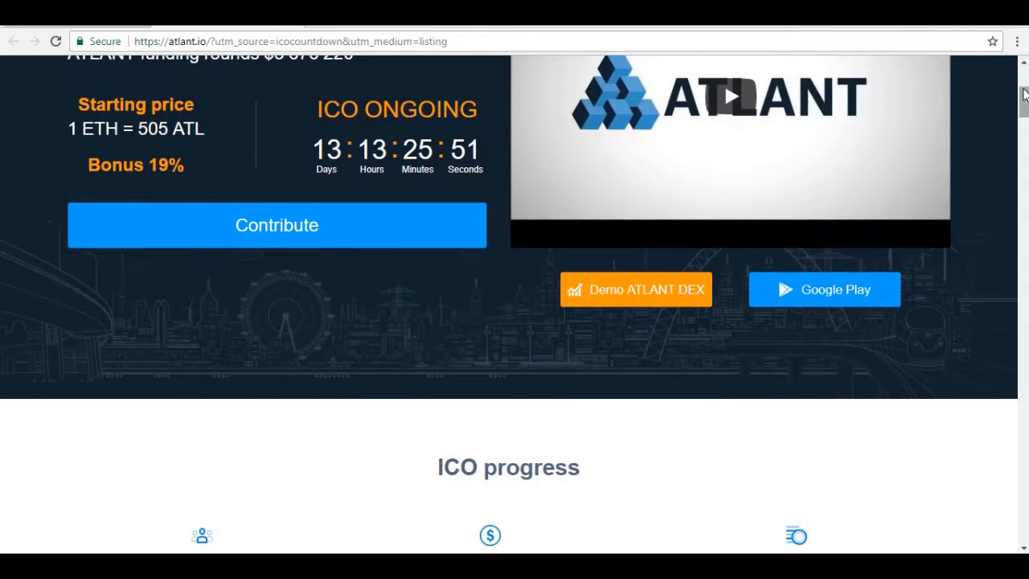
{"action": "scroll", "scroll_direction": "down", "scroll_amount": 3}
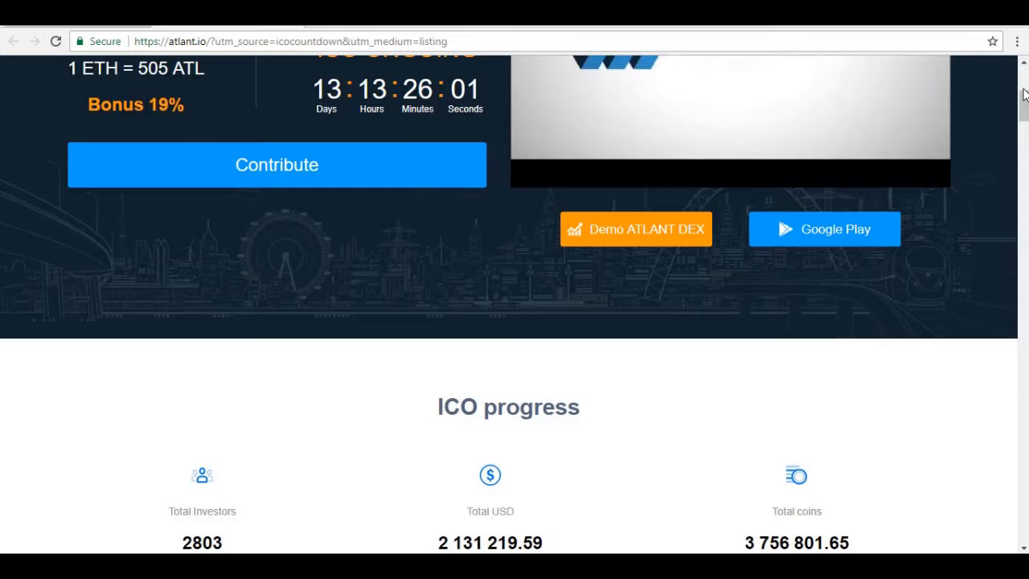
{"action": "scroll", "scroll_direction": "down", "scroll_amount": 3}
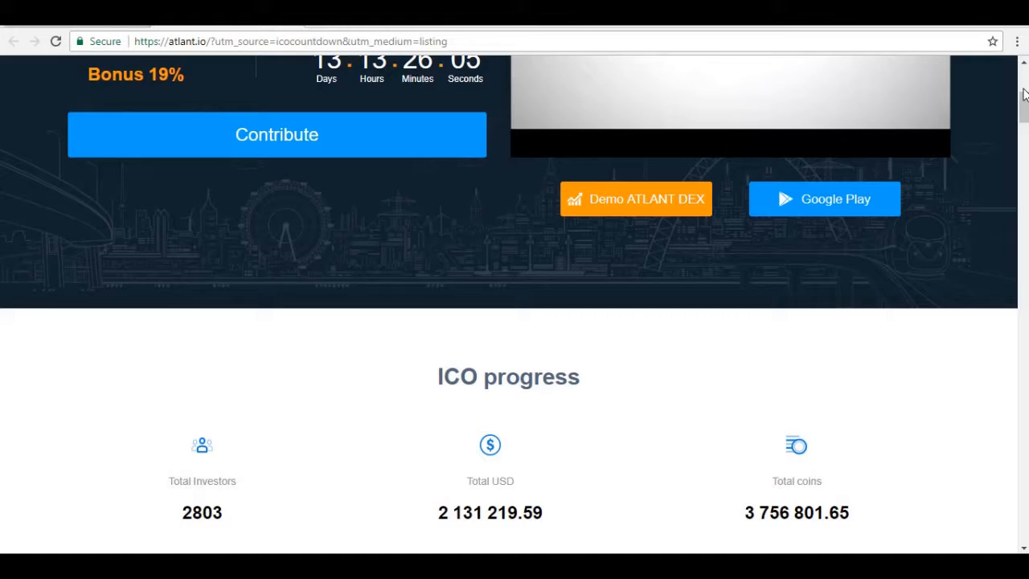
{"action": "scroll", "scroll_direction": "down", "scroll_amount": 3}
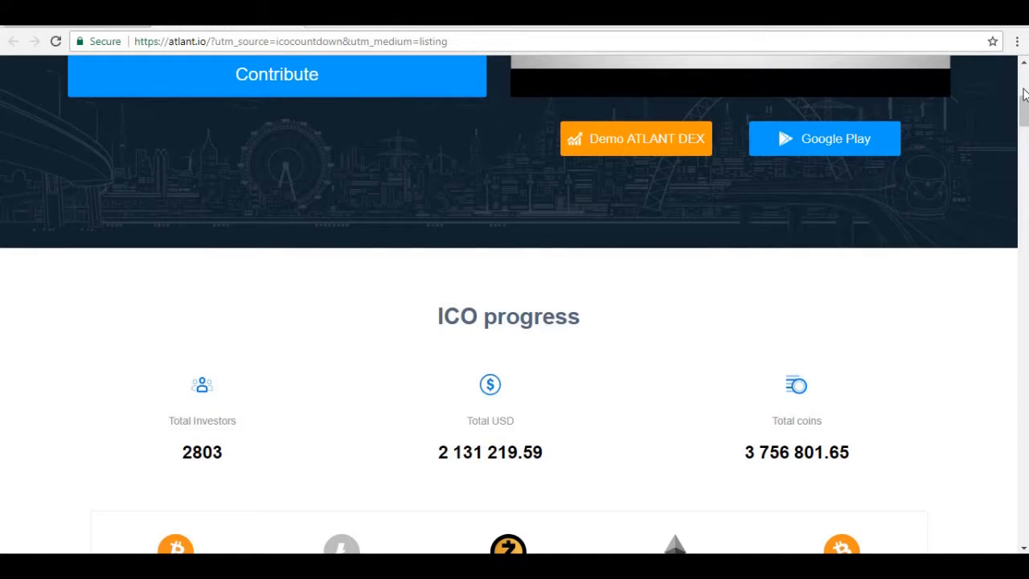
{"action": "scroll", "scroll_direction": "down", "scroll_amount": 3}
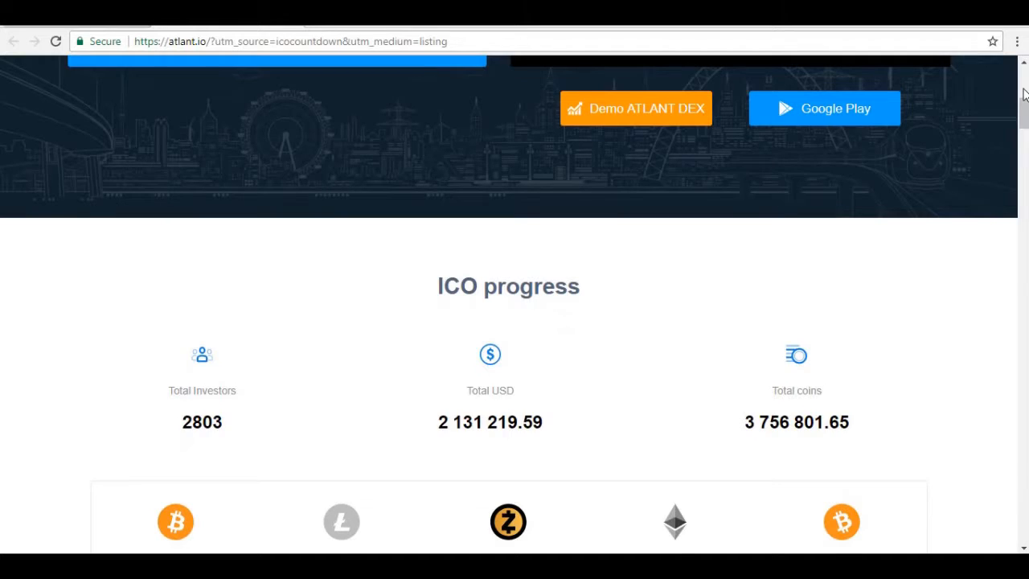
{"action": "scroll", "scroll_direction": "down", "scroll_amount": 3}
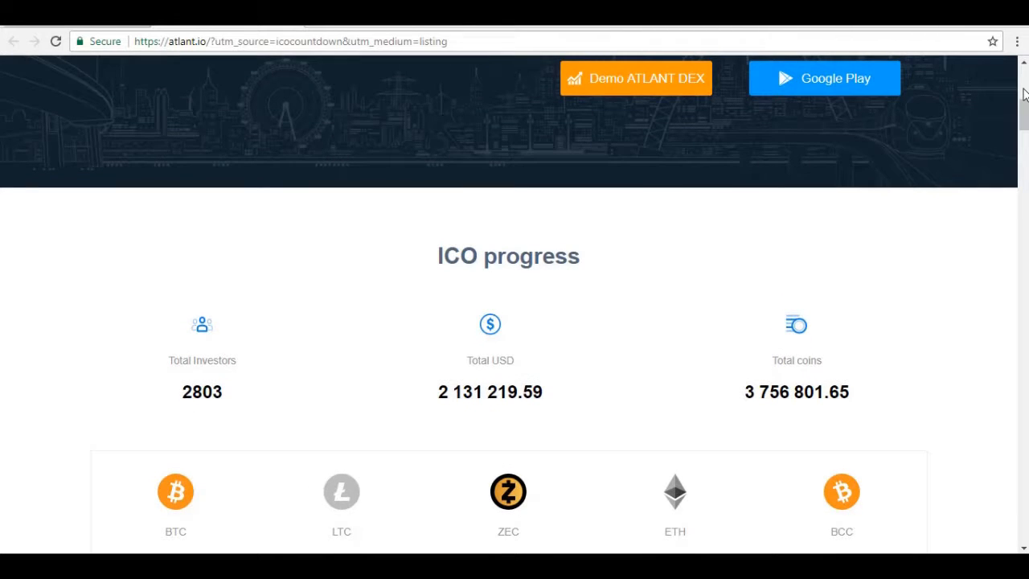
{"action": "scroll", "scroll_direction": "down", "scroll_amount": 3}
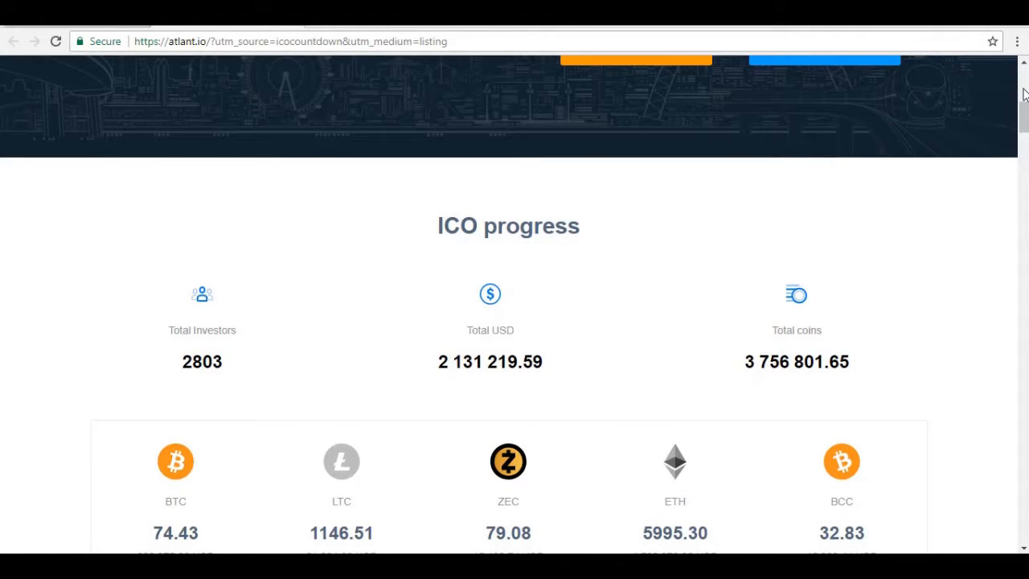
{"action": "scroll", "scroll_direction": "down", "scroll_amount": 3}
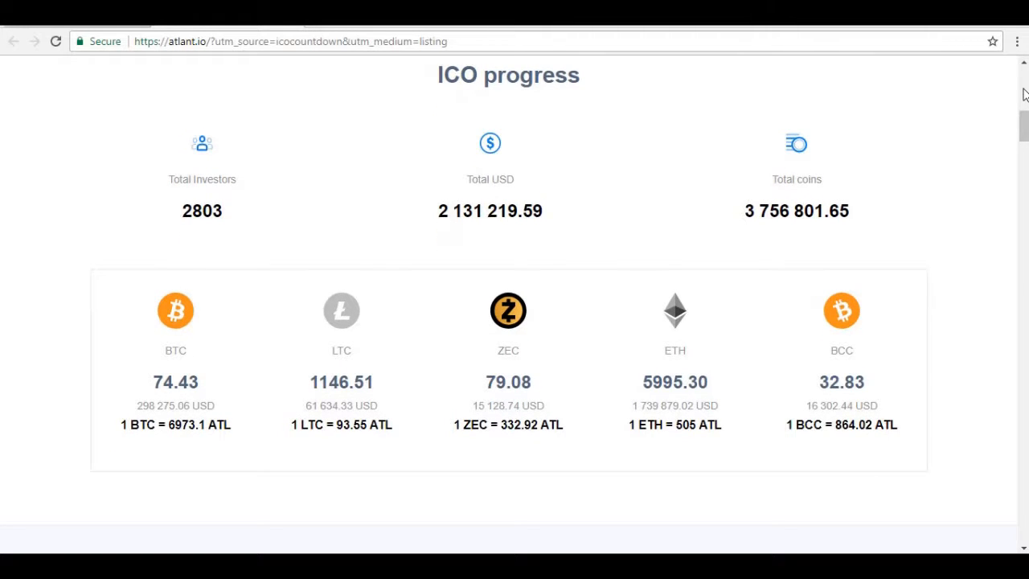
{"action": "scroll", "scroll_direction": "down", "scroll_amount": 3}
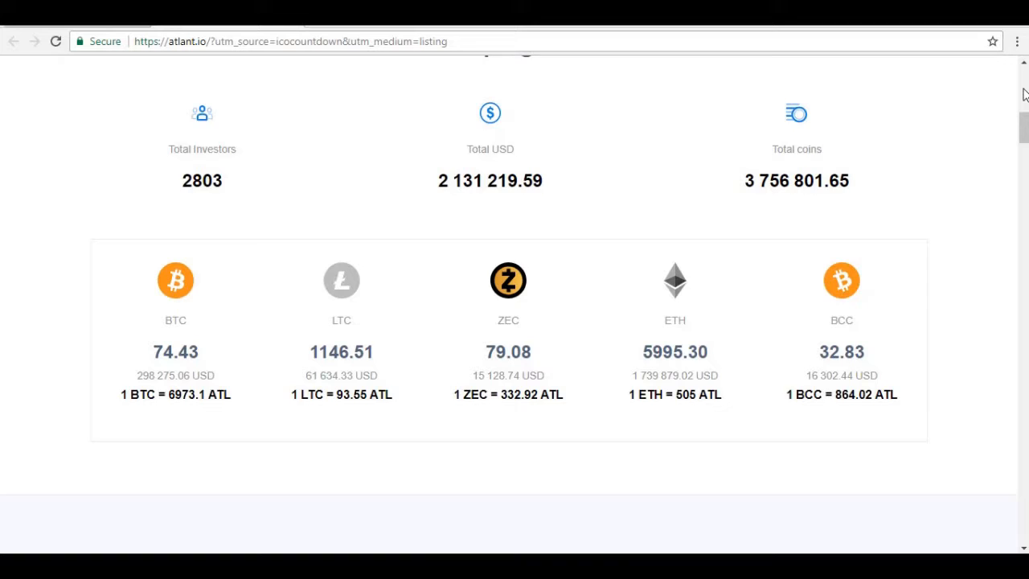
{"action": "scroll", "scroll_direction": "down", "scroll_amount": 3}
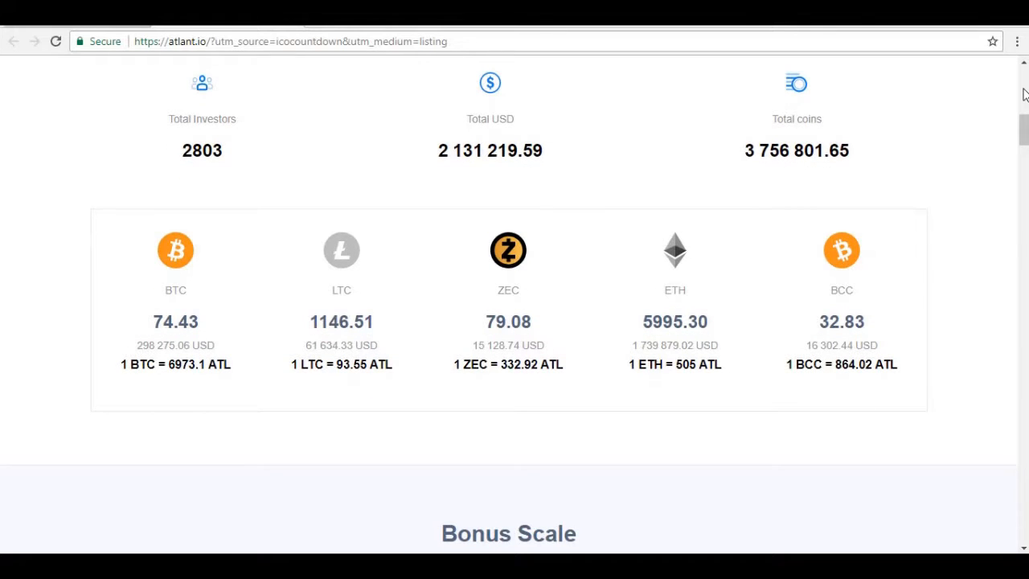
{"action": "scroll", "scroll_direction": "down", "scroll_amount": 3}
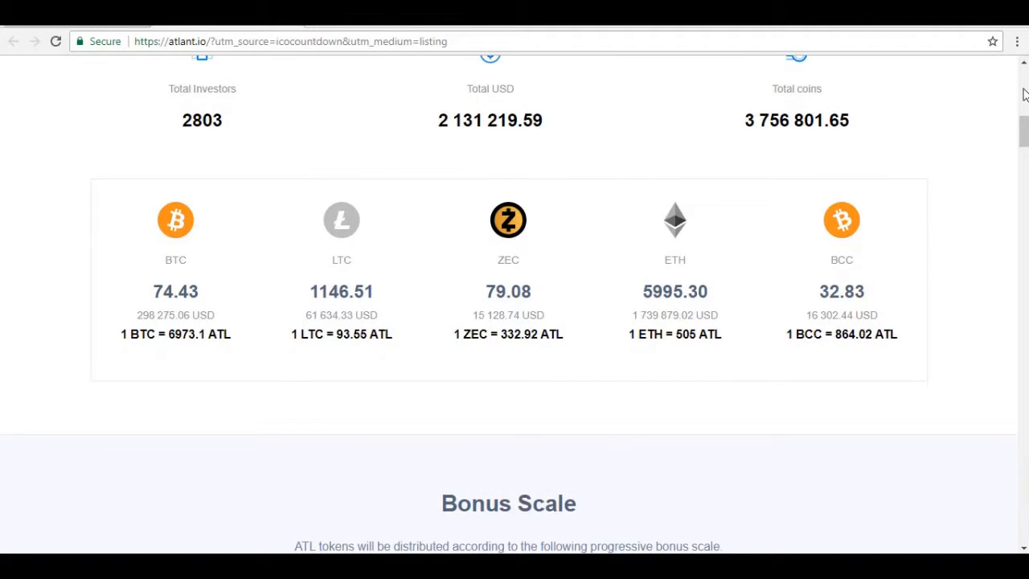
{"action": "scroll", "scroll_direction": "down", "scroll_amount": 3}
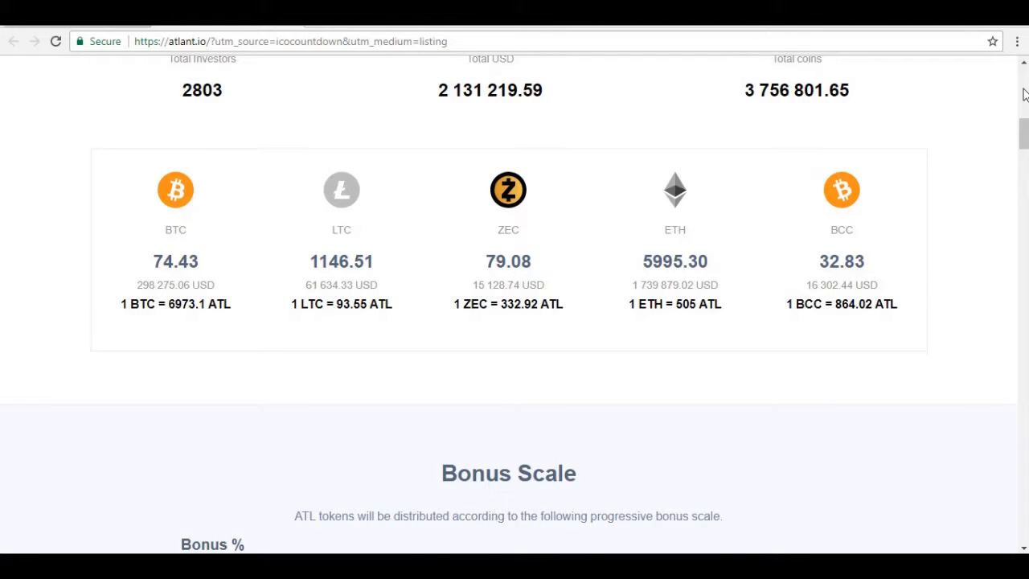
{"action": "scroll", "scroll_direction": "down", "scroll_amount": 3}
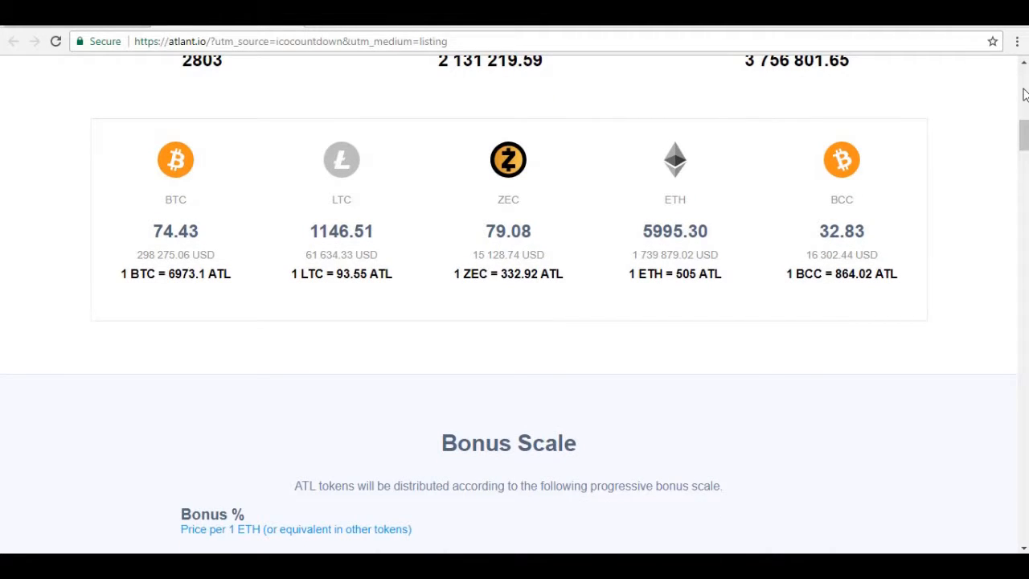
{"action": "scroll", "scroll_direction": "down", "scroll_amount": 3}
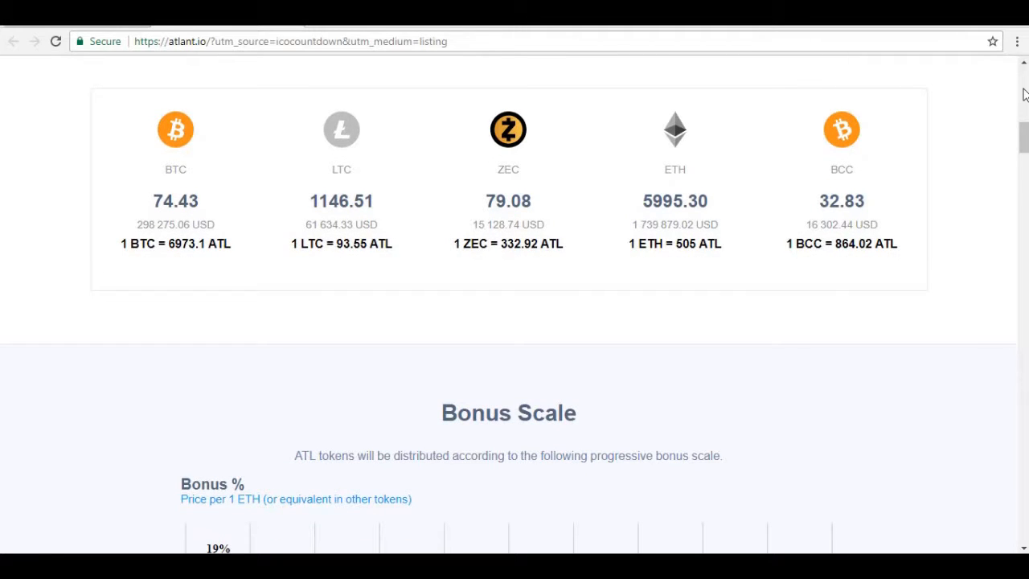
{"action": "scroll", "scroll_direction": "down", "scroll_amount": 3}
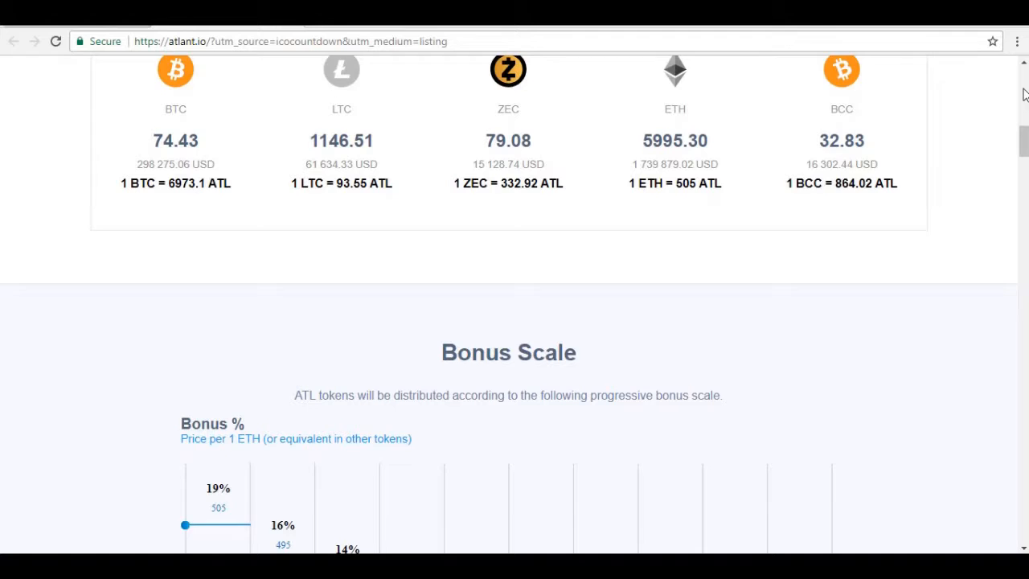
{"action": "scroll", "scroll_direction": "down", "scroll_amount": 3}
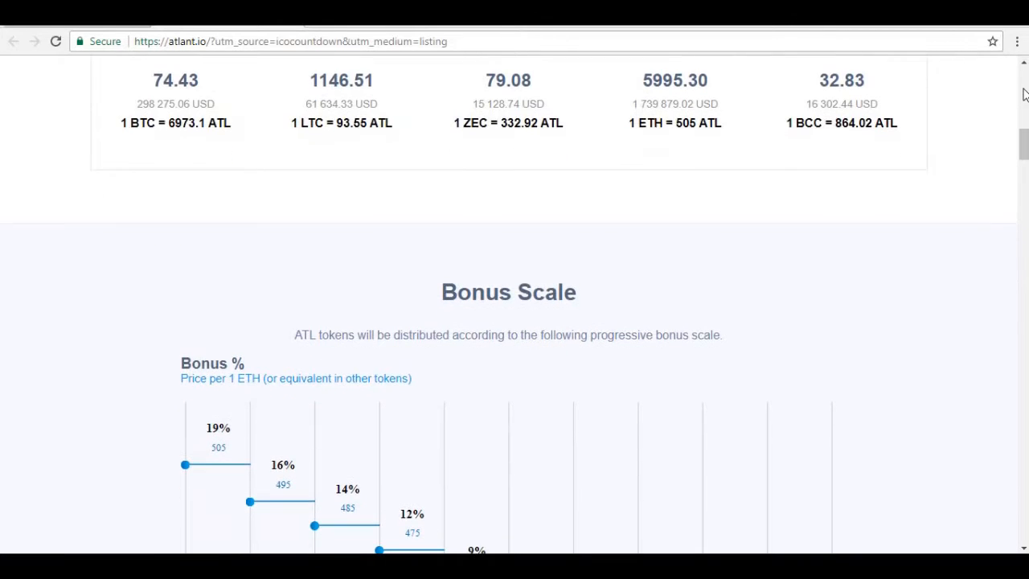
{"action": "scroll", "scroll_direction": "down", "scroll_amount": 3}
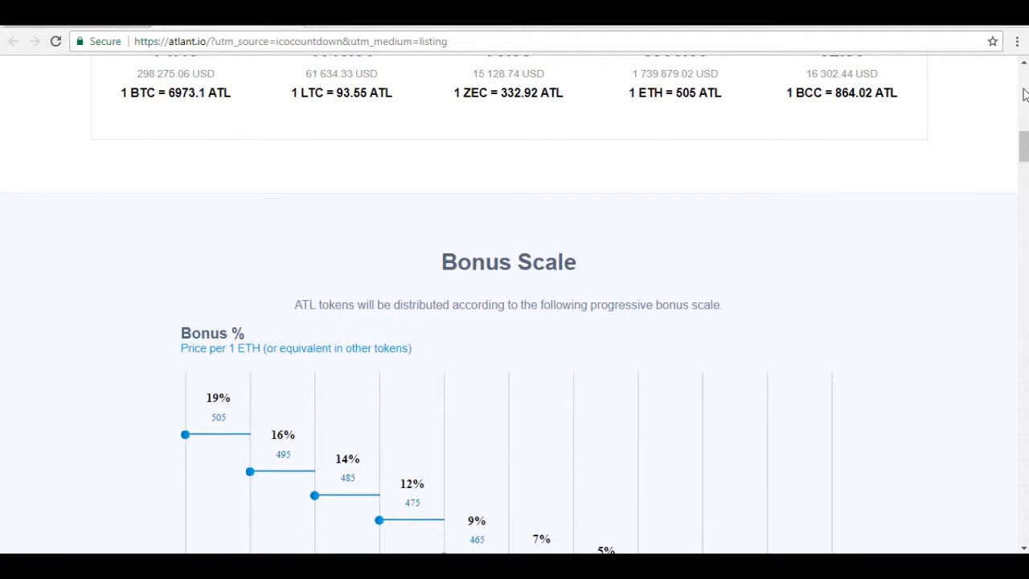
{"action": "scroll", "scroll_direction": "down", "scroll_amount": 3}
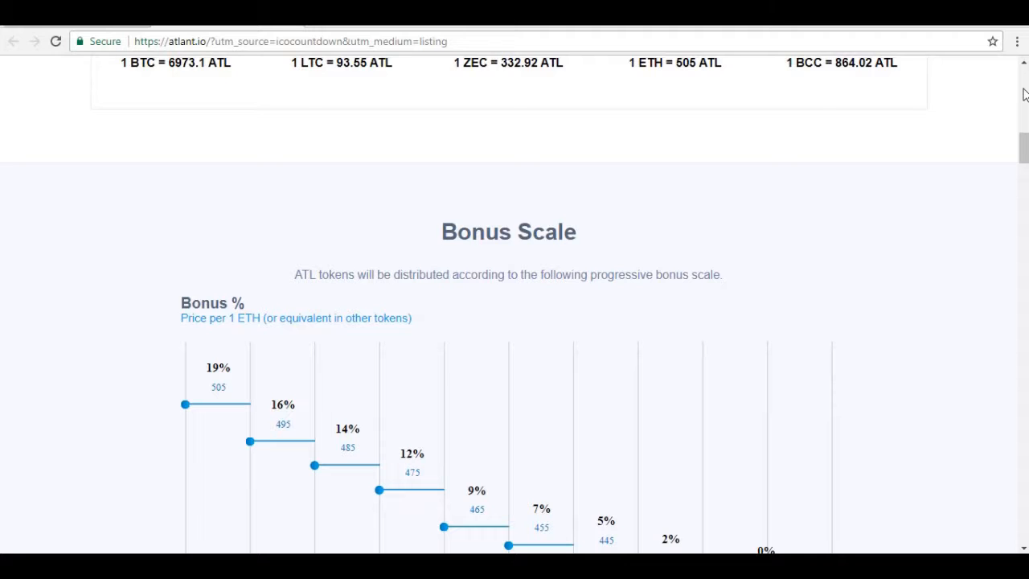
{"action": "scroll", "scroll_direction": "down", "scroll_amount": 3}
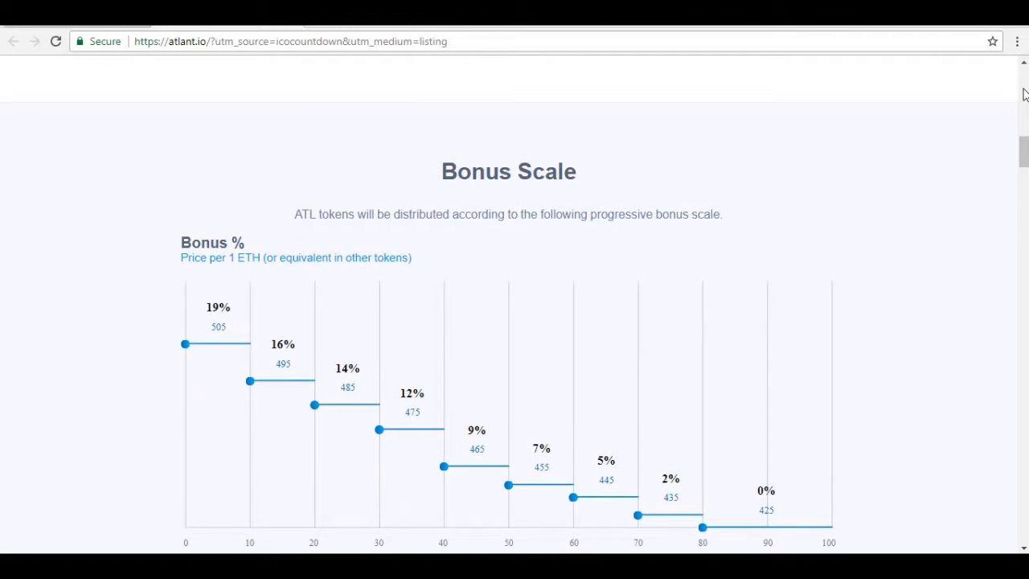
{"action": "scroll", "scroll_direction": "down", "scroll_amount": 3}
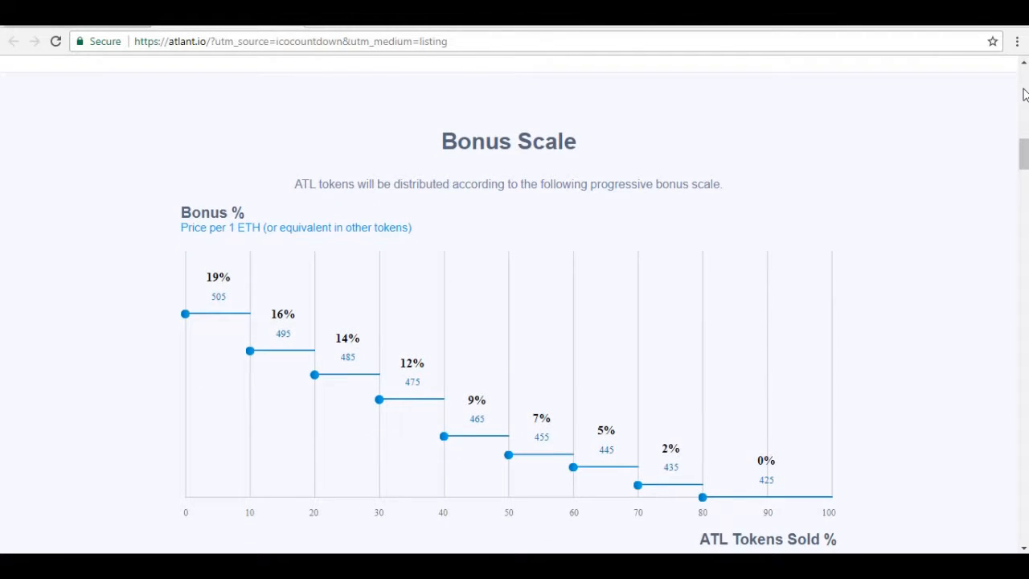
{"action": "scroll", "scroll_direction": "up", "scroll_amount": 3}
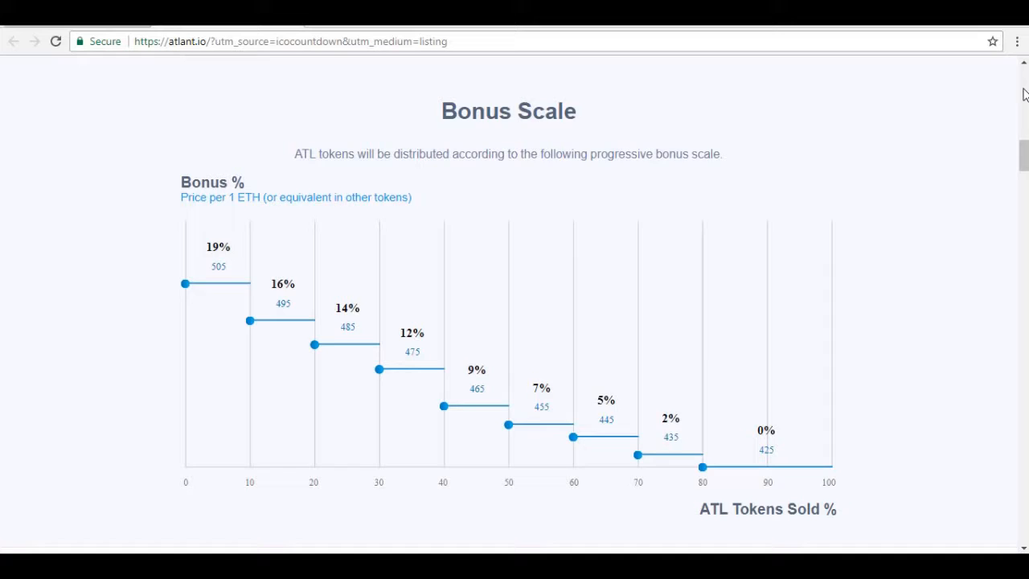
{"action": "scroll", "scroll_direction": "down", "scroll_amount": 3}
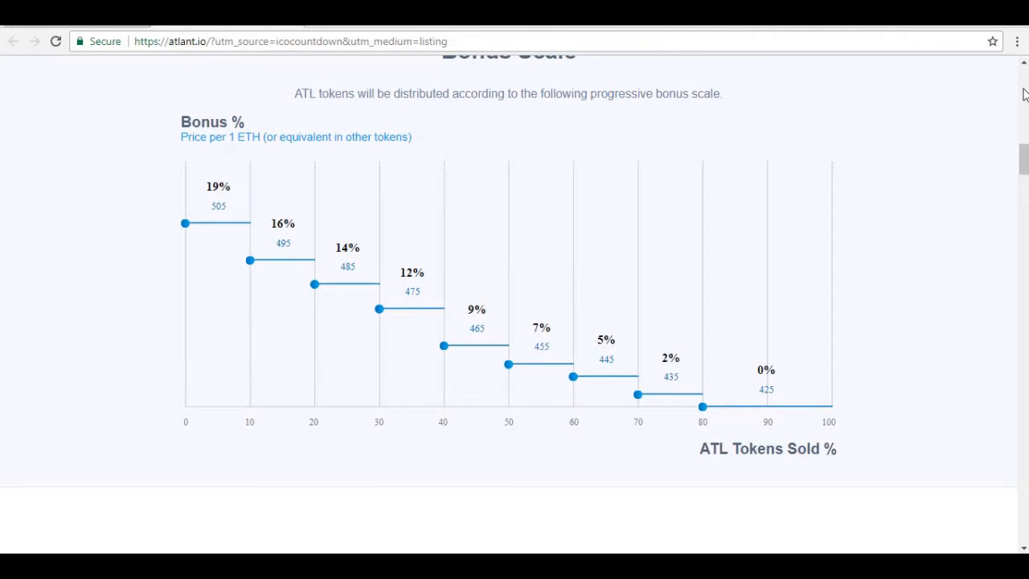
{"action": "scroll", "scroll_direction": "down", "scroll_amount": 3}
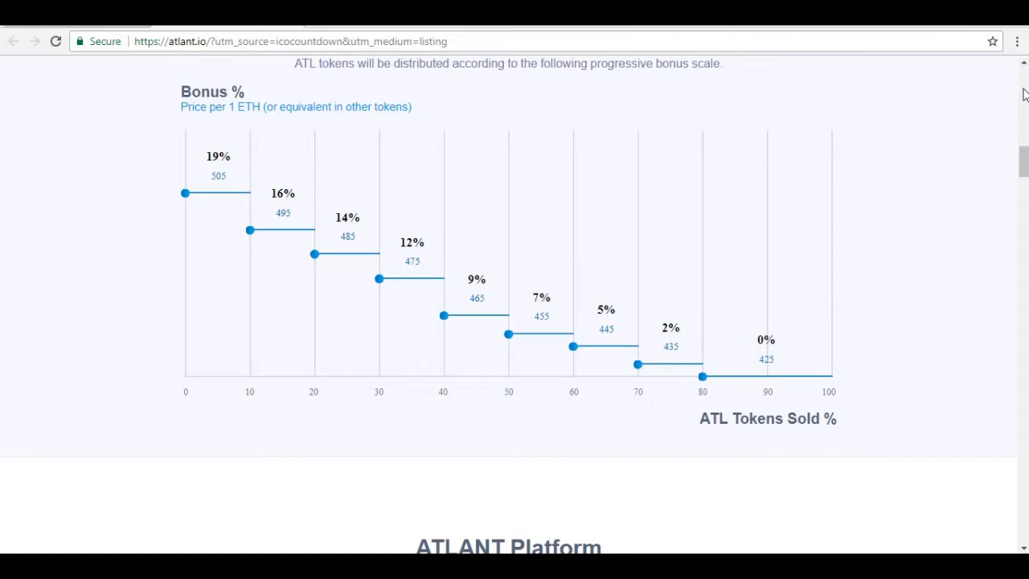
{"action": "scroll", "scroll_direction": "down", "scroll_amount": 3}
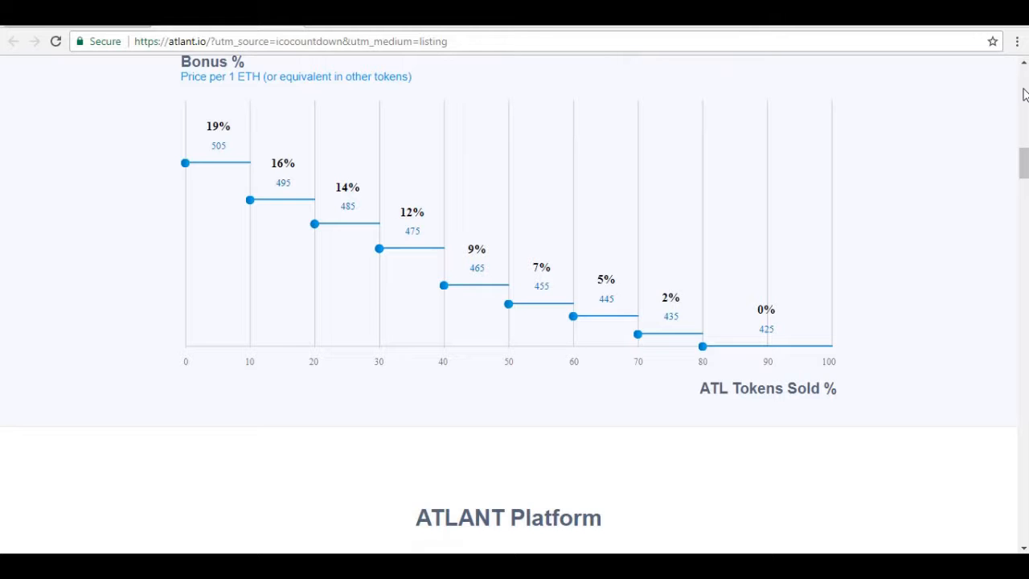
{"action": "scroll", "scroll_direction": "down", "scroll_amount": 3}
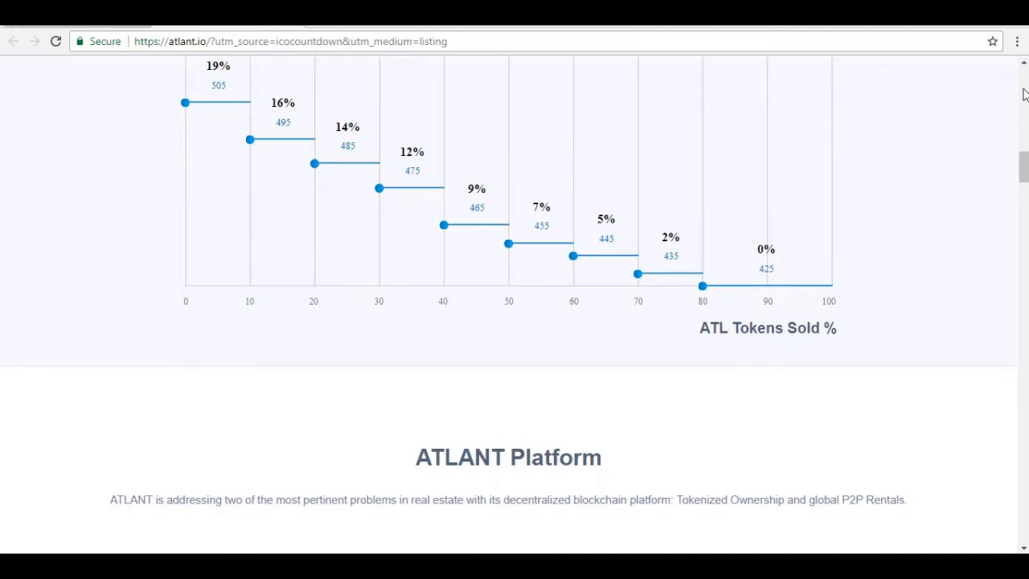
{"action": "scroll", "scroll_direction": "down", "scroll_amount": 3}
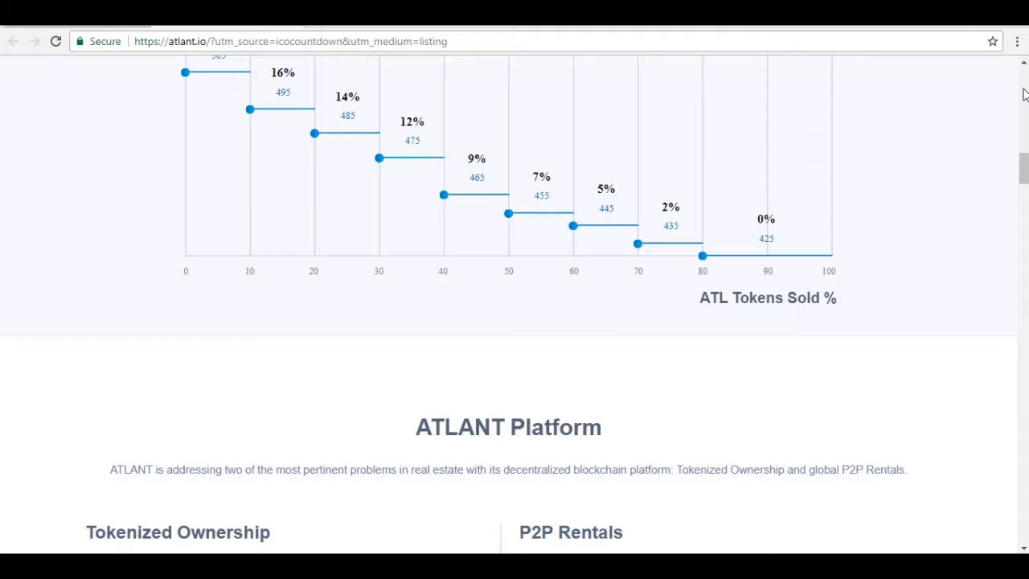
{"action": "scroll", "scroll_direction": "down", "scroll_amount": 3}
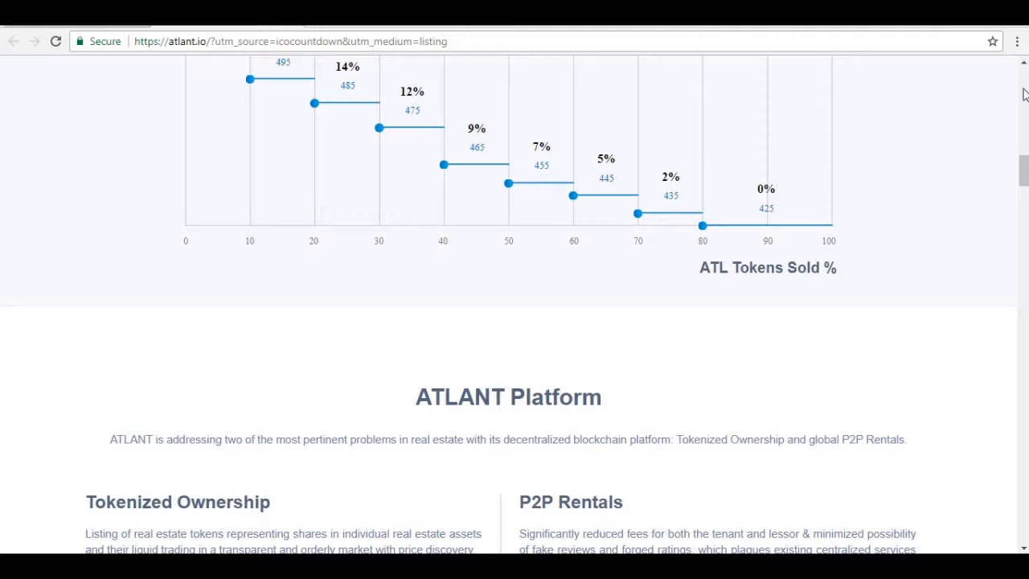
{"action": "scroll", "scroll_direction": "down", "scroll_amount": 3}
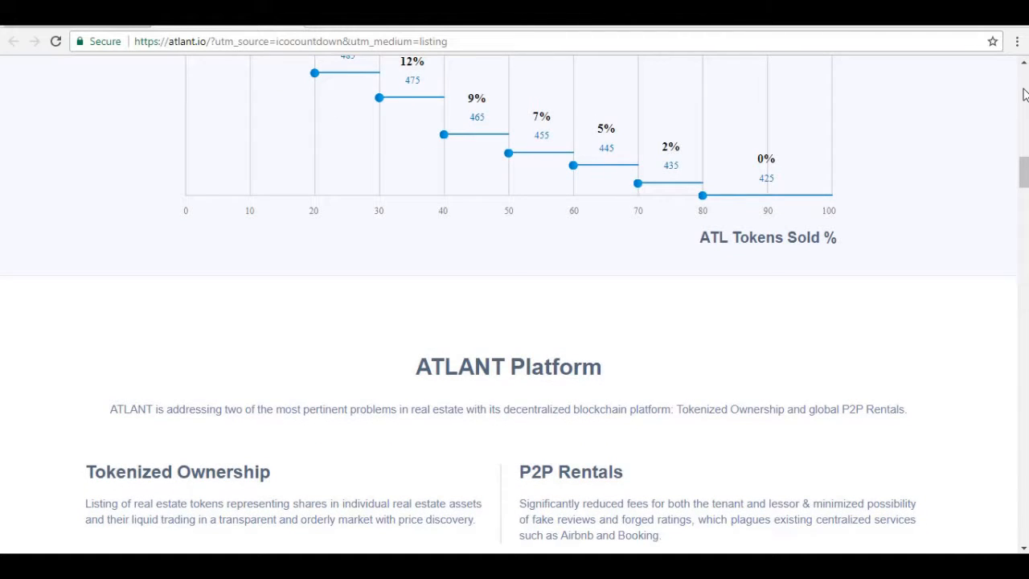
{"action": "scroll", "scroll_direction": "down", "scroll_amount": 3}
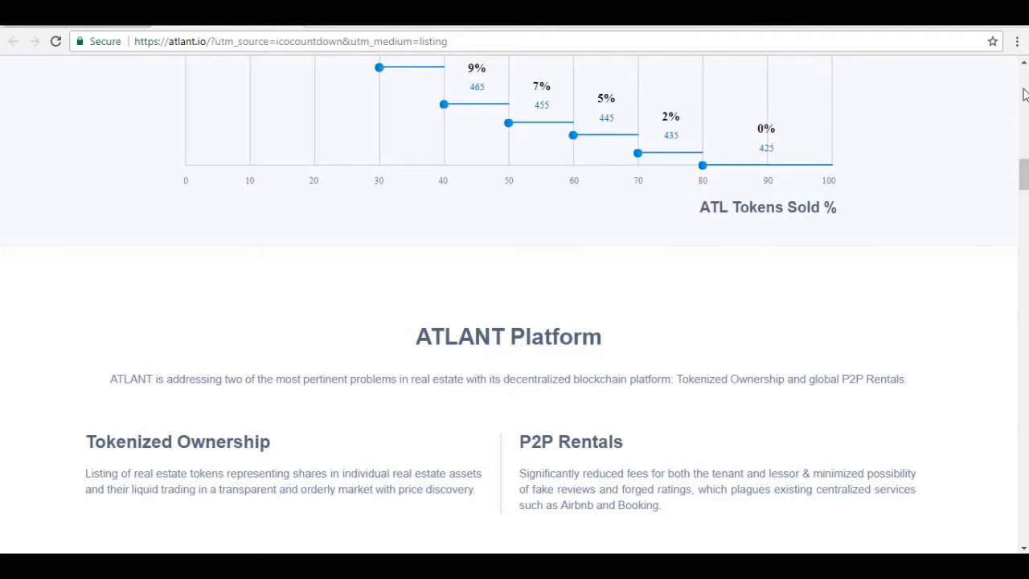
{"action": "scroll", "scroll_direction": "down", "scroll_amount": 3}
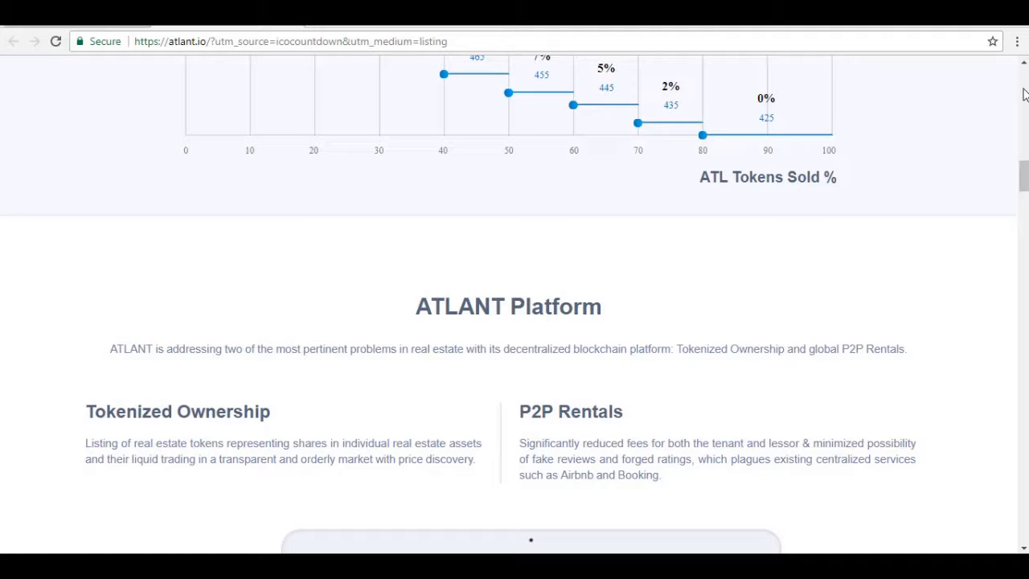
{"action": "scroll", "scroll_direction": "down", "scroll_amount": 3}
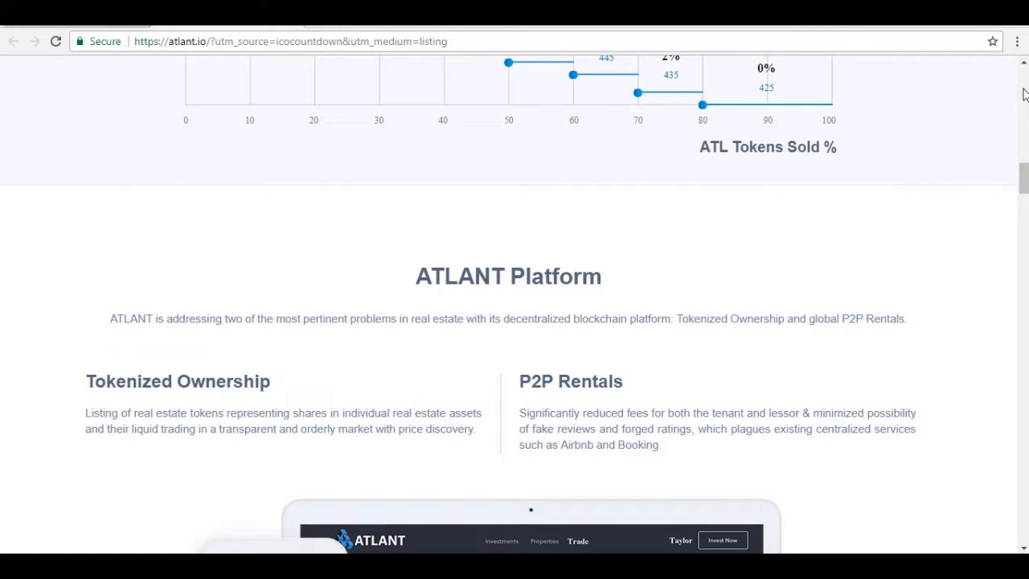
{"action": "scroll", "scroll_direction": "down", "scroll_amount": 3}
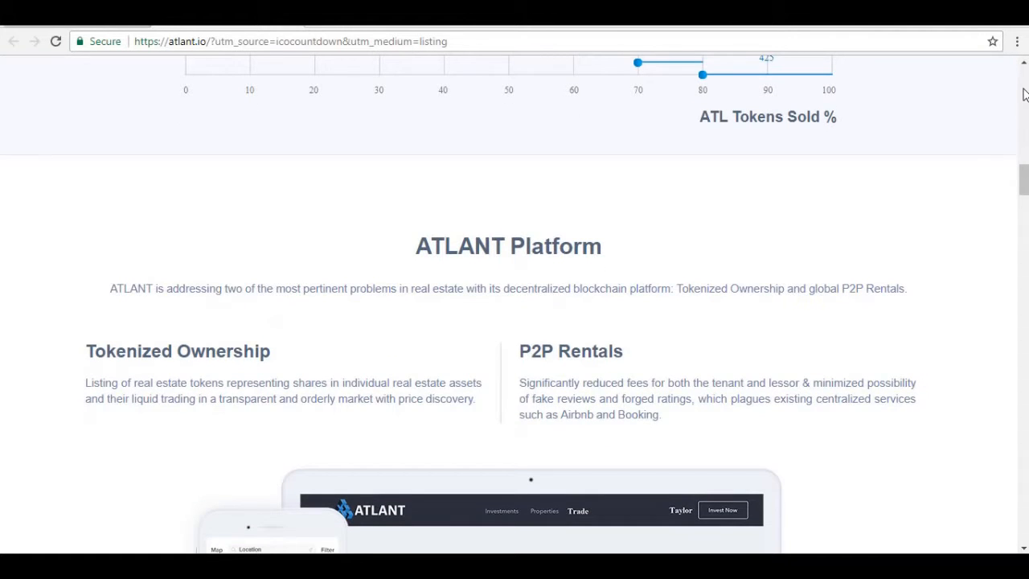
{"action": "scroll", "scroll_direction": "down", "scroll_amount": 3}
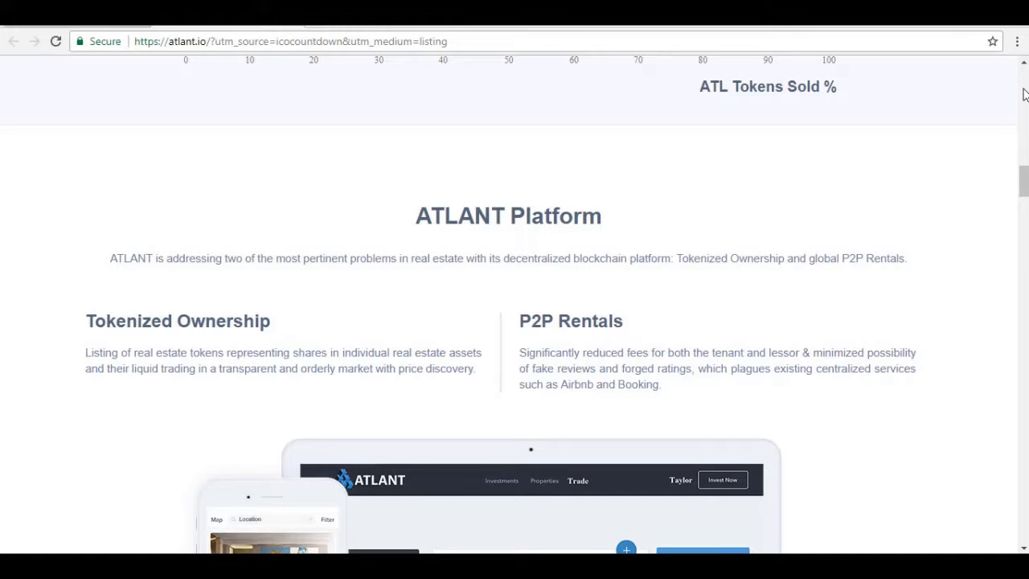
{"action": "scroll", "scroll_direction": "down", "scroll_amount": 3}
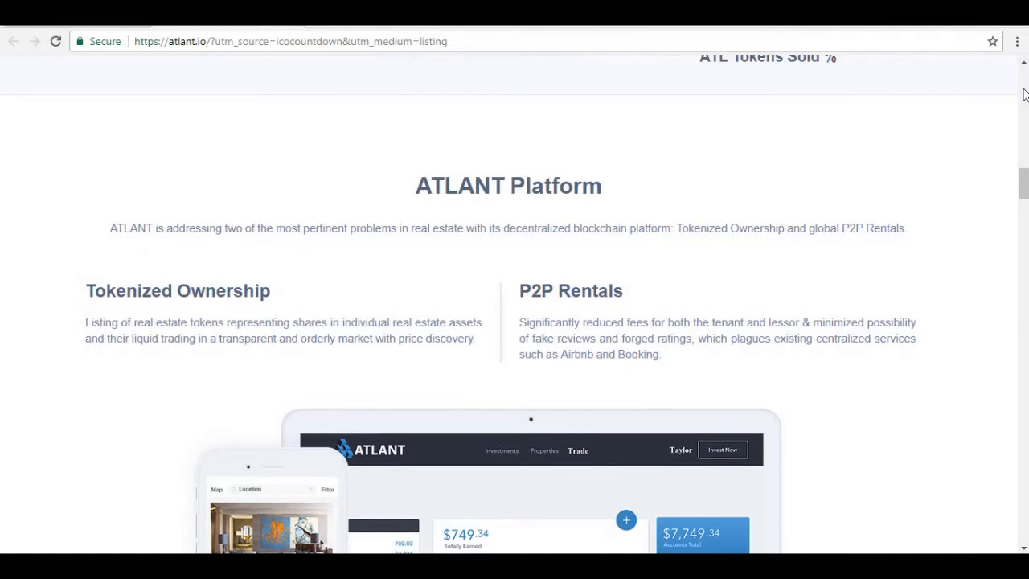
{"action": "scroll", "scroll_direction": "down", "scroll_amount": 3}
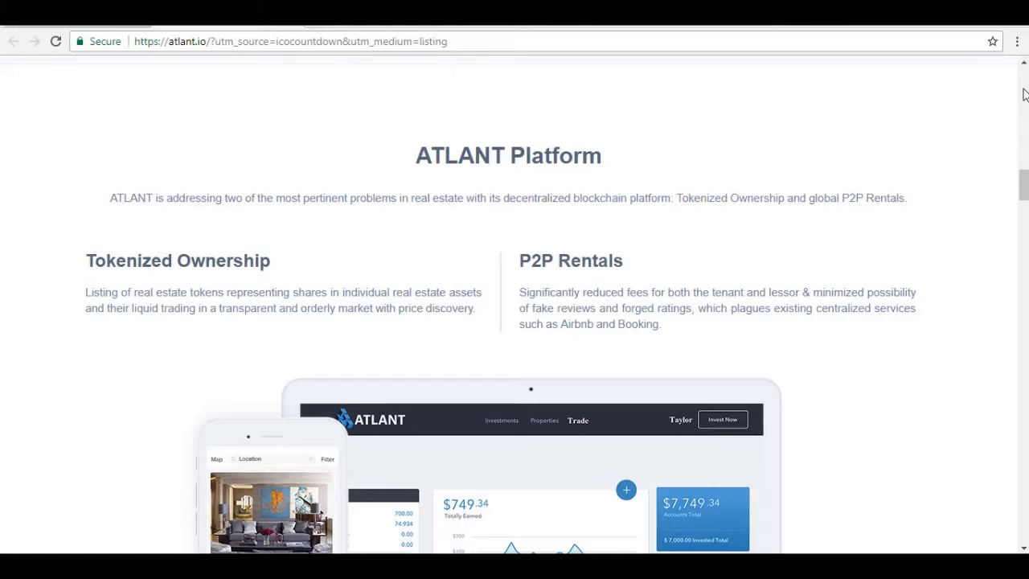
{"action": "scroll", "scroll_direction": "down", "scroll_amount": 3}
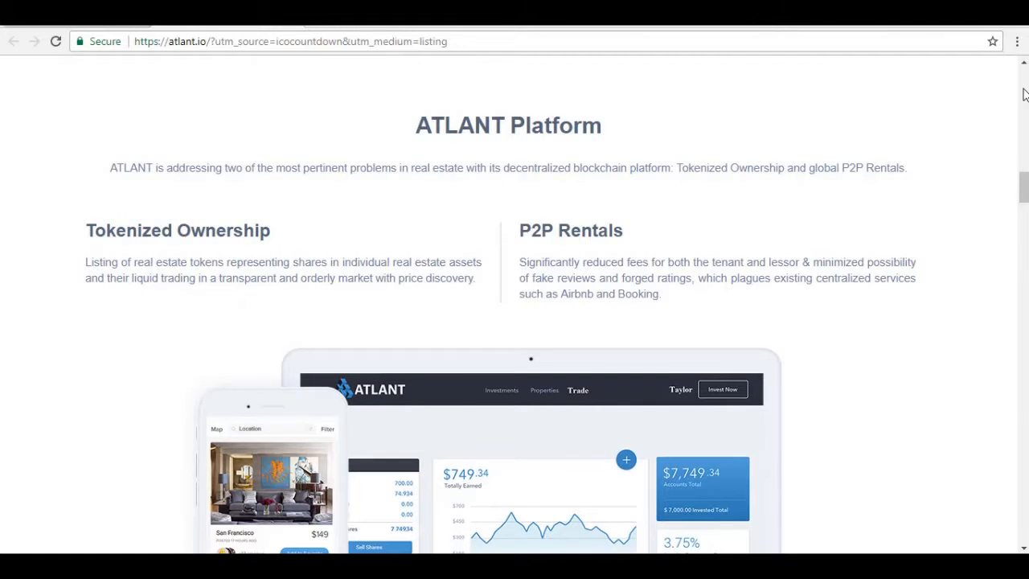
{"action": "scroll", "scroll_direction": "down", "scroll_amount": 3}
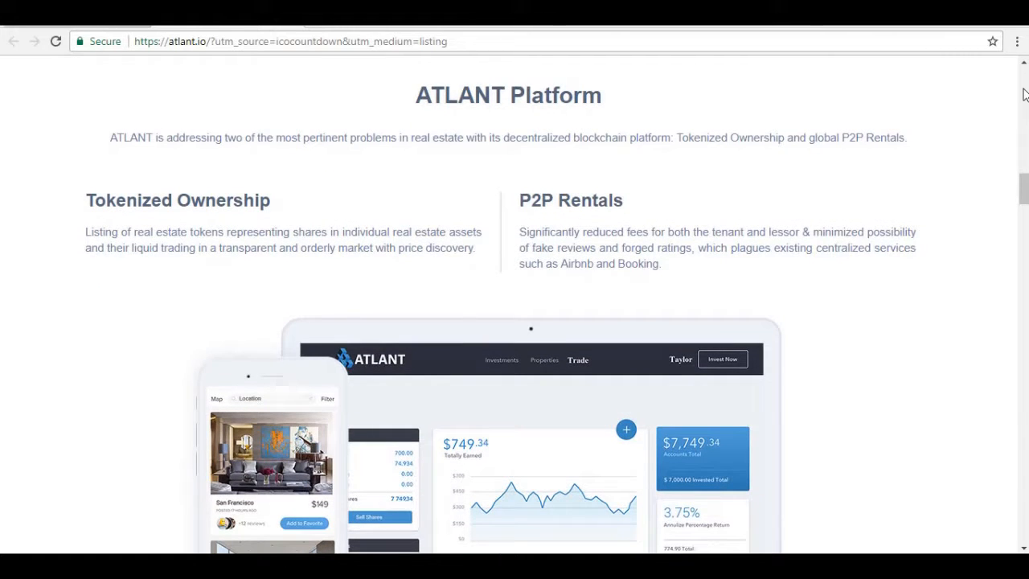
{"action": "scroll", "scroll_direction": "down", "scroll_amount": 3}
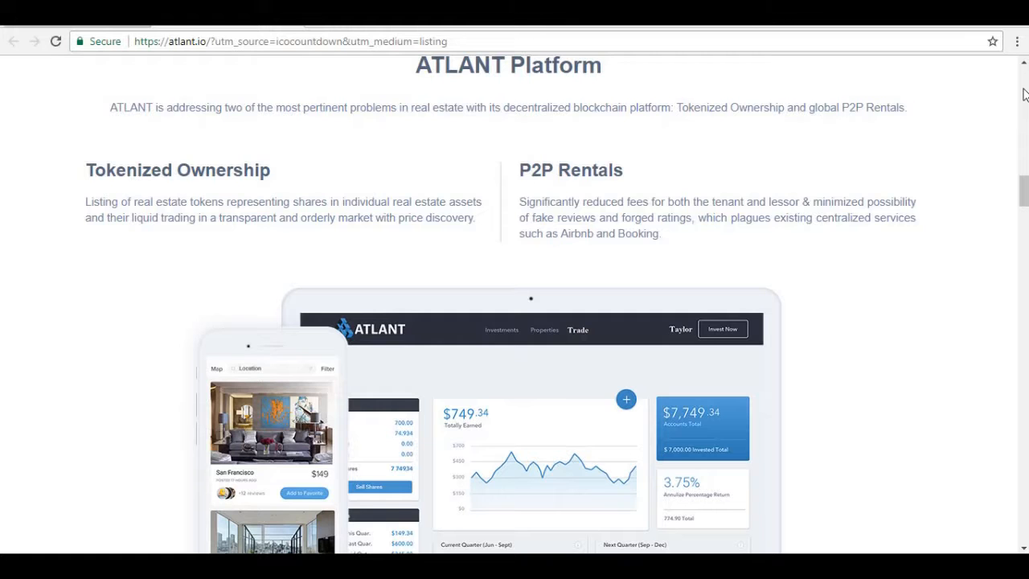
{"action": "scroll", "scroll_direction": "down", "scroll_amount": 3}
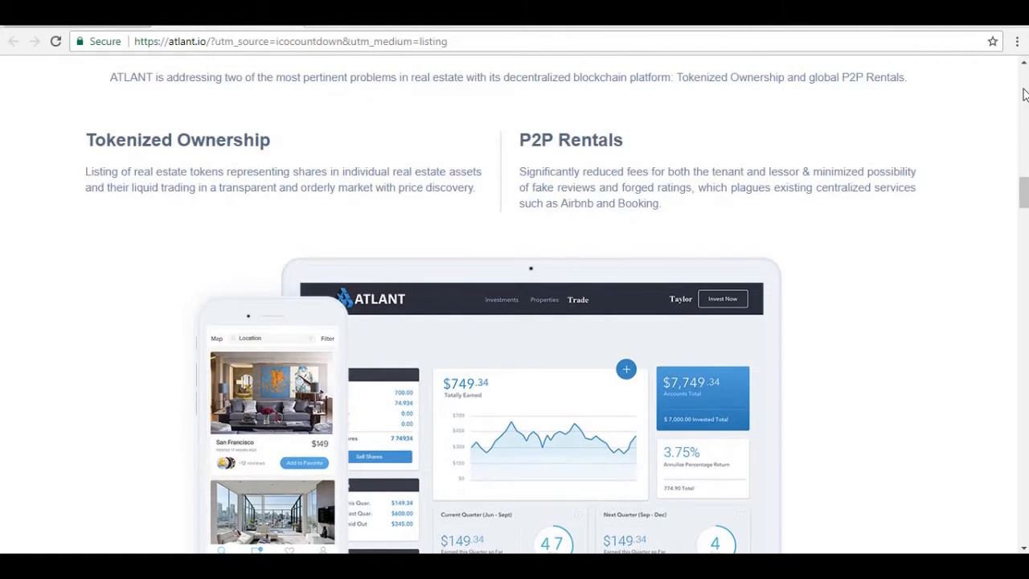
{"action": "scroll", "scroll_direction": "down", "scroll_amount": 3}
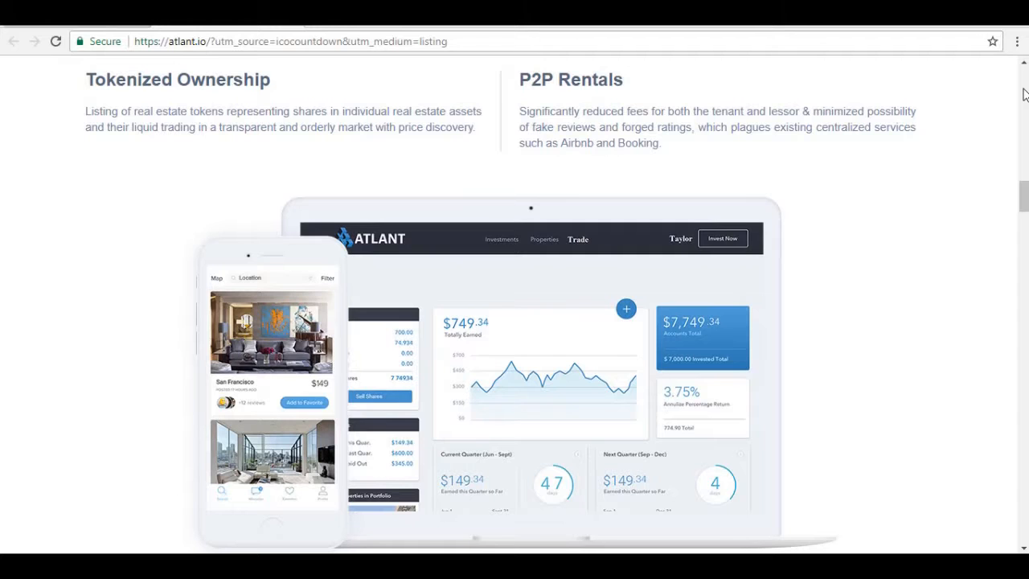
{"action": "scroll", "scroll_direction": "down", "scroll_amount": 3}
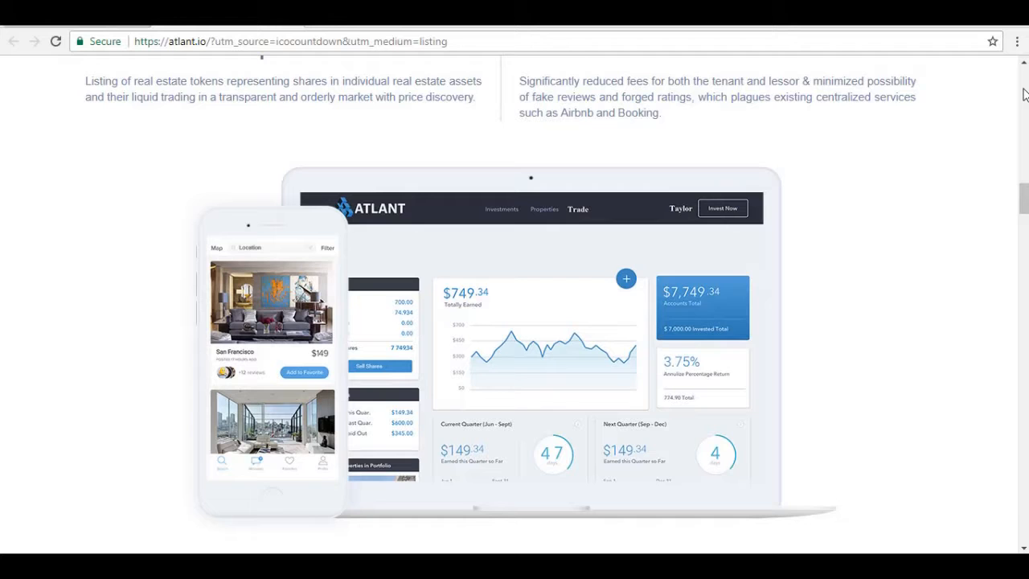
{"action": "scroll", "scroll_direction": "down", "scroll_amount": 3}
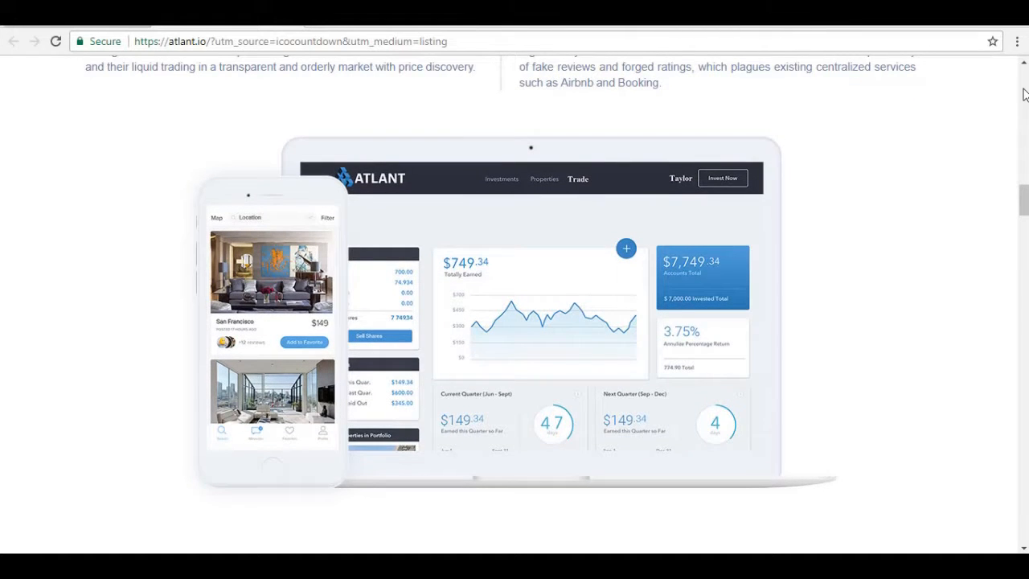
{"action": "scroll", "scroll_direction": "down", "scroll_amount": 3}
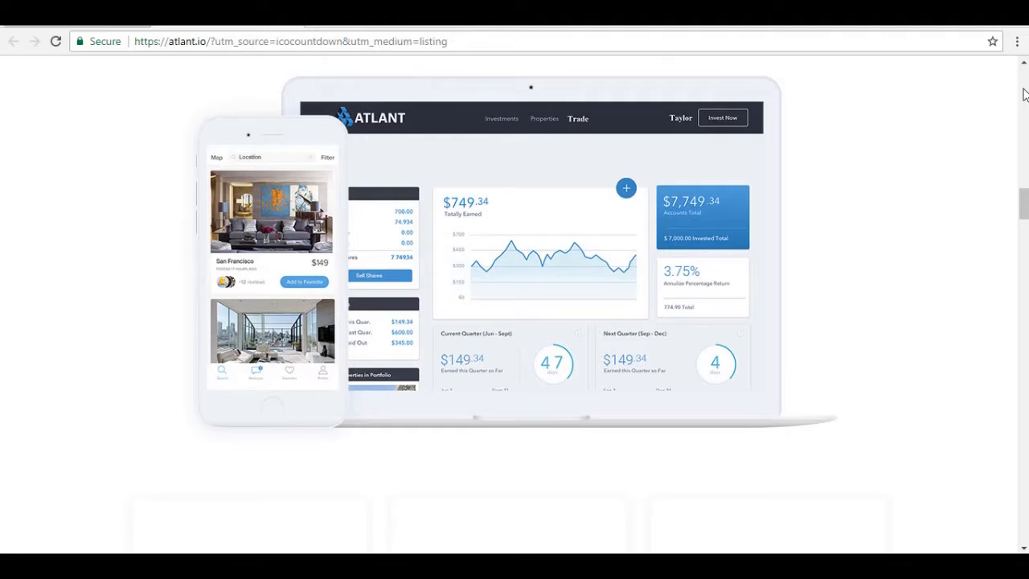
{"action": "scroll", "scroll_direction": "down", "scroll_amount": 3}
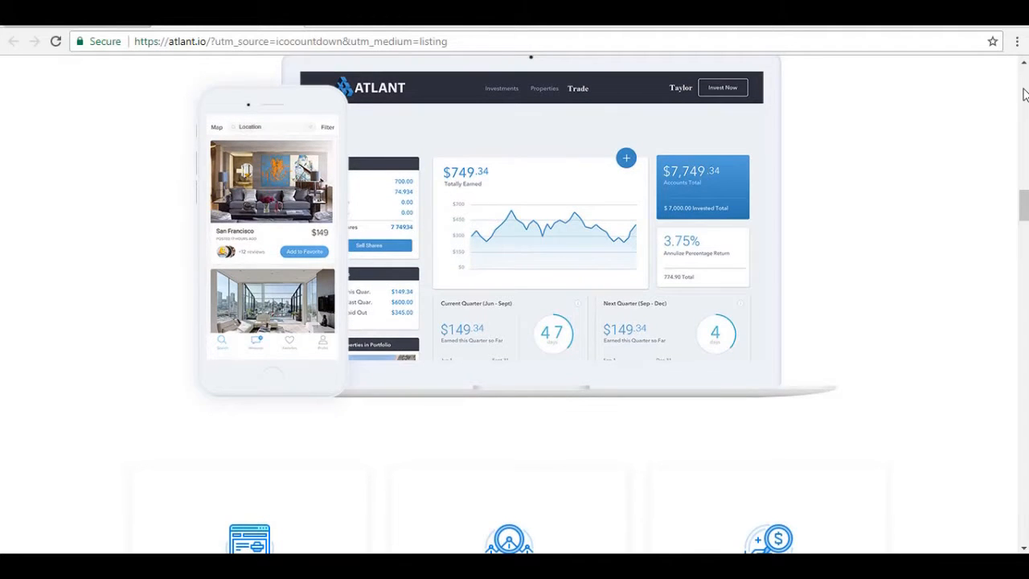
{"action": "scroll", "scroll_direction": "down", "scroll_amount": 3}
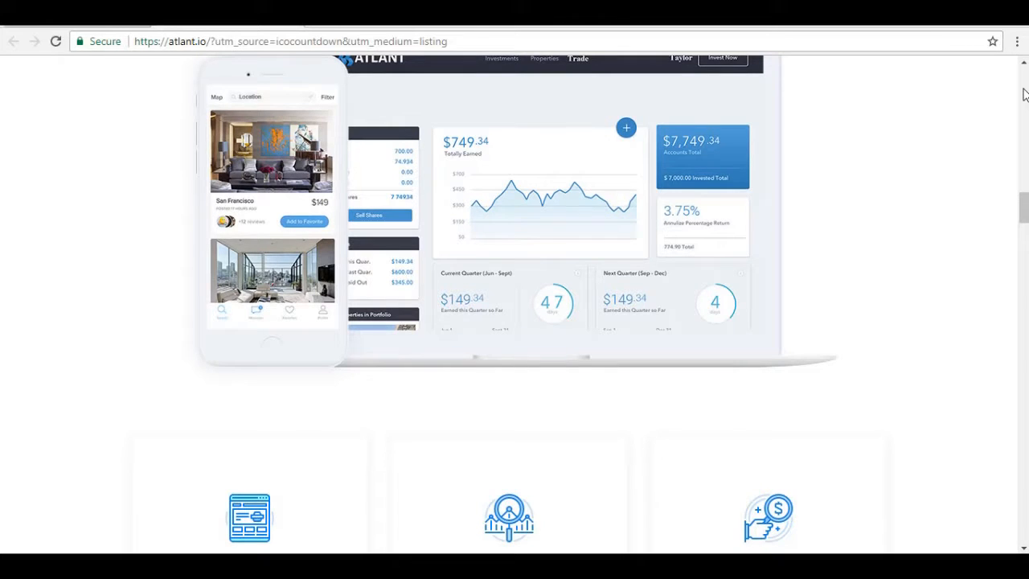
{"action": "scroll", "scroll_direction": "down", "scroll_amount": 3}
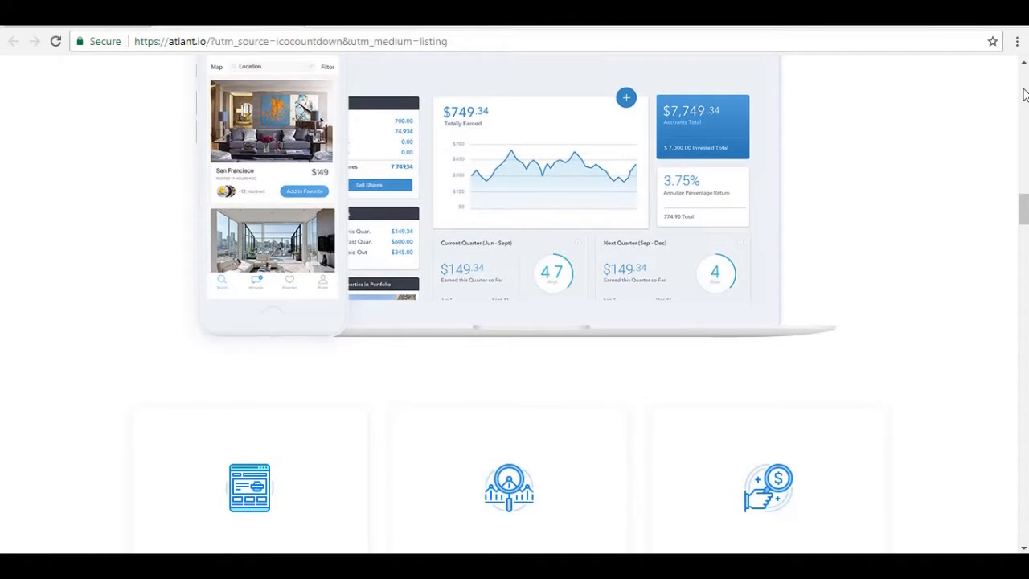
{"action": "scroll", "scroll_direction": "down", "scroll_amount": 3}
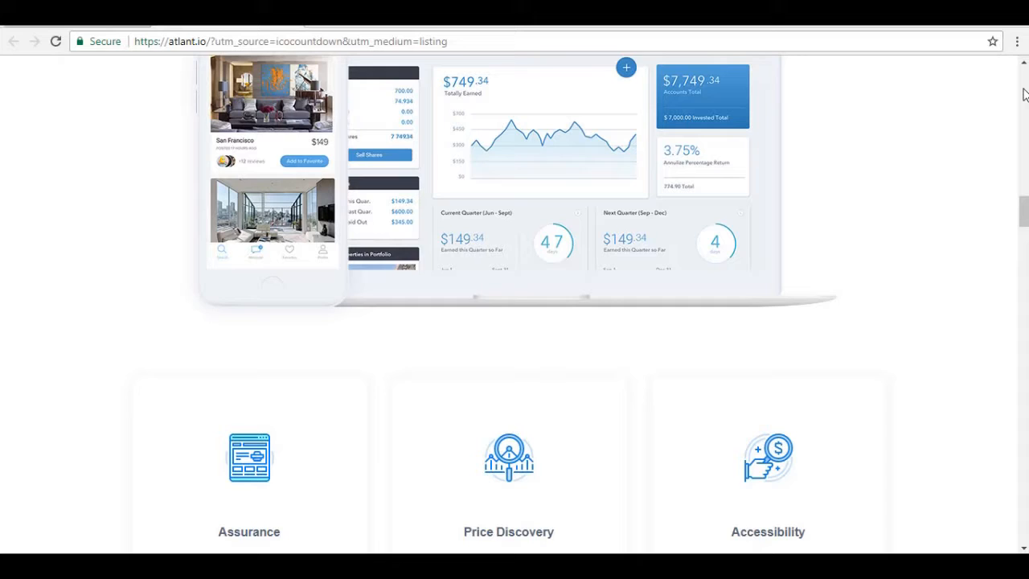
{"action": "scroll", "scroll_direction": "down", "scroll_amount": 3}
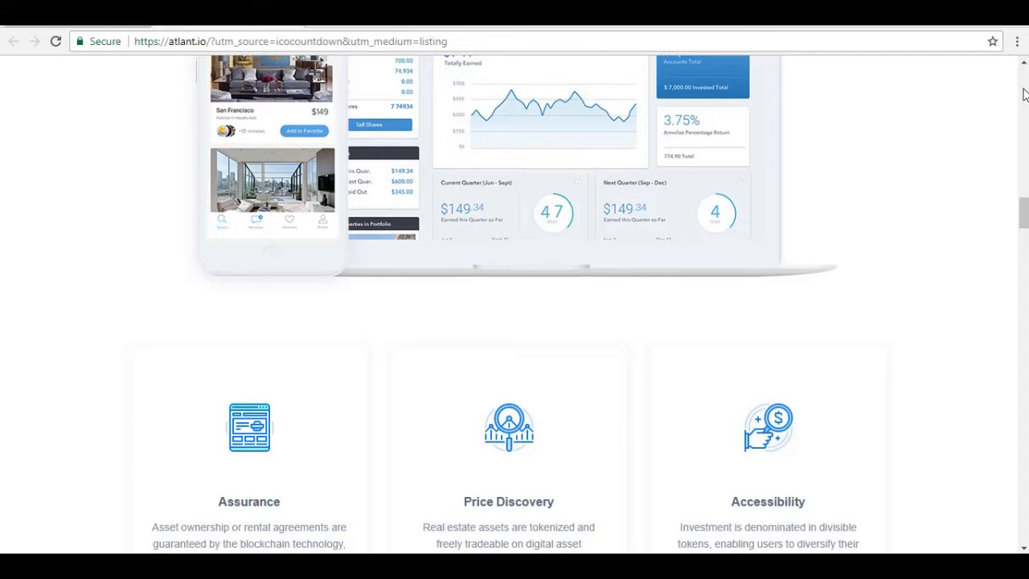
{"action": "scroll", "scroll_direction": "down", "scroll_amount": 3}
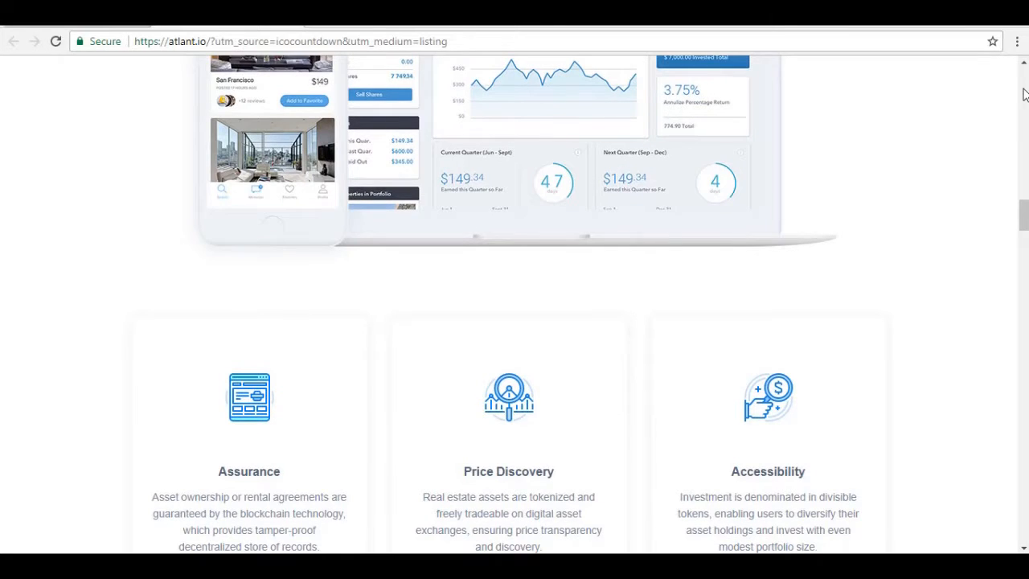
{"action": "scroll", "scroll_direction": "down", "scroll_amount": 3}
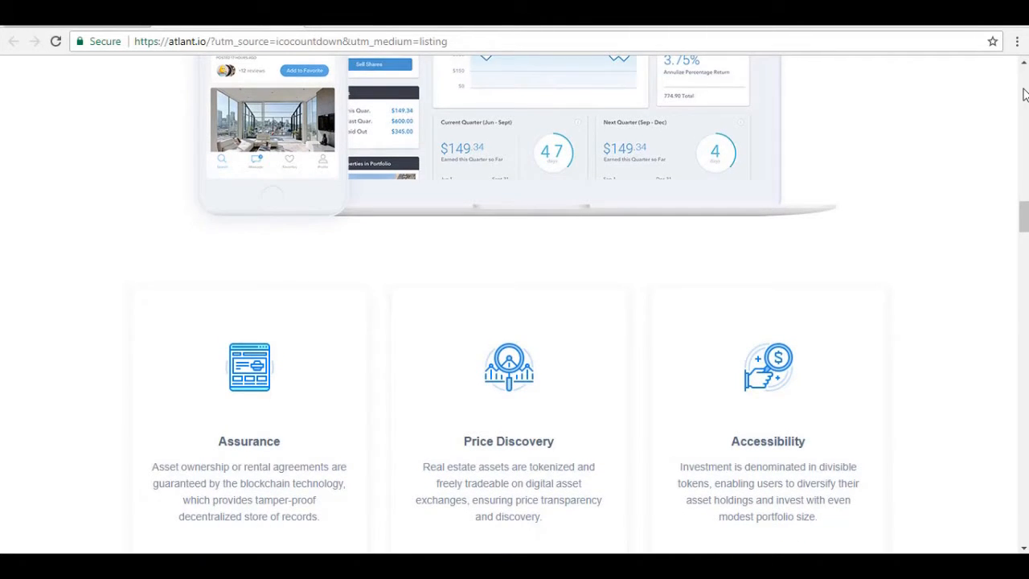
{"action": "scroll", "scroll_direction": "down", "scroll_amount": 3}
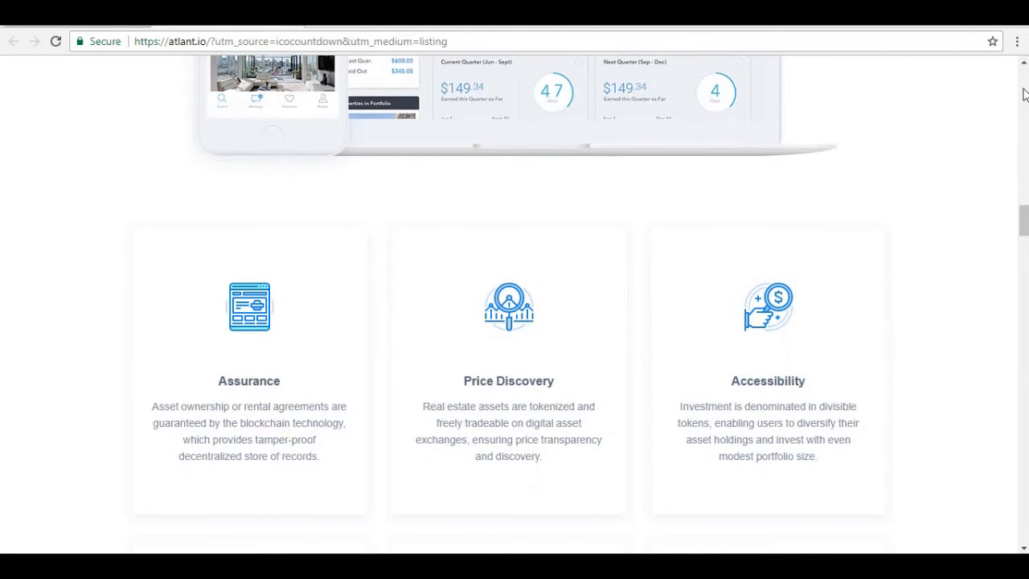
{"action": "scroll", "scroll_direction": "down", "scroll_amount": 3}
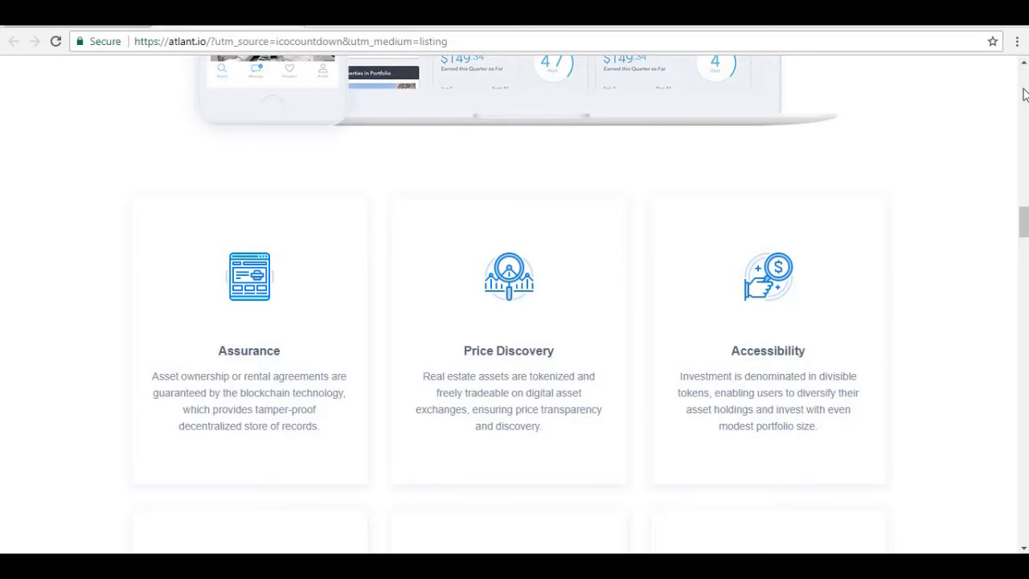
{"action": "scroll", "scroll_direction": "down", "scroll_amount": 3}
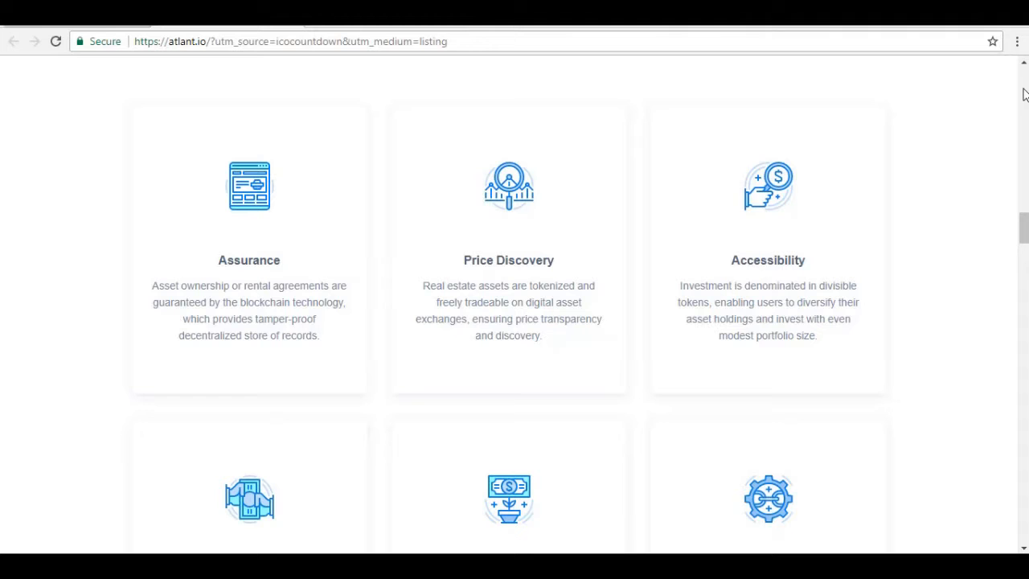
{"action": "scroll", "scroll_direction": "down", "scroll_amount": 3}
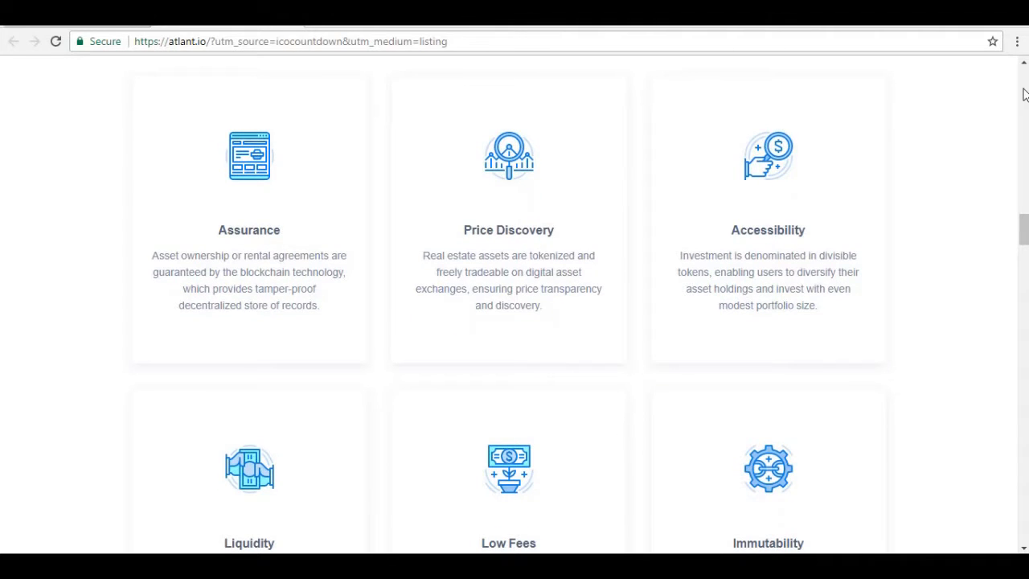
{"action": "scroll", "scroll_direction": "down", "scroll_amount": 3}
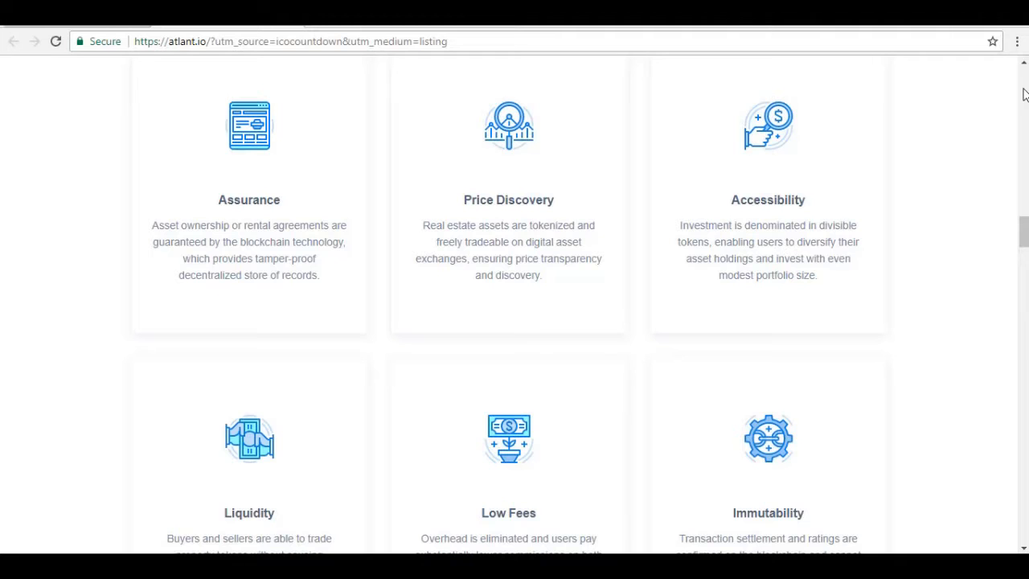
{"action": "scroll", "scroll_direction": "down", "scroll_amount": 3}
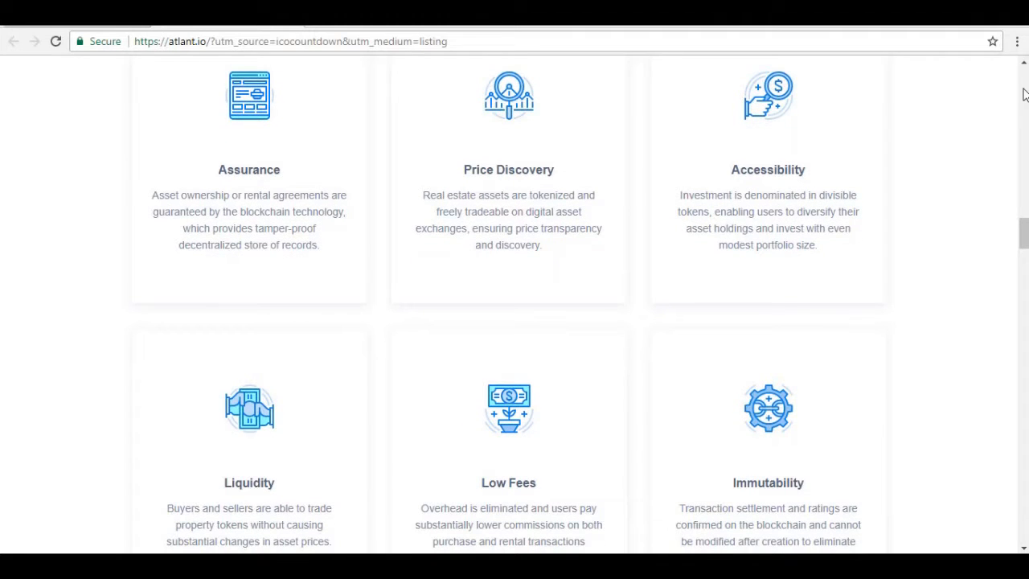
{"action": "scroll", "scroll_direction": "down", "scroll_amount": 3}
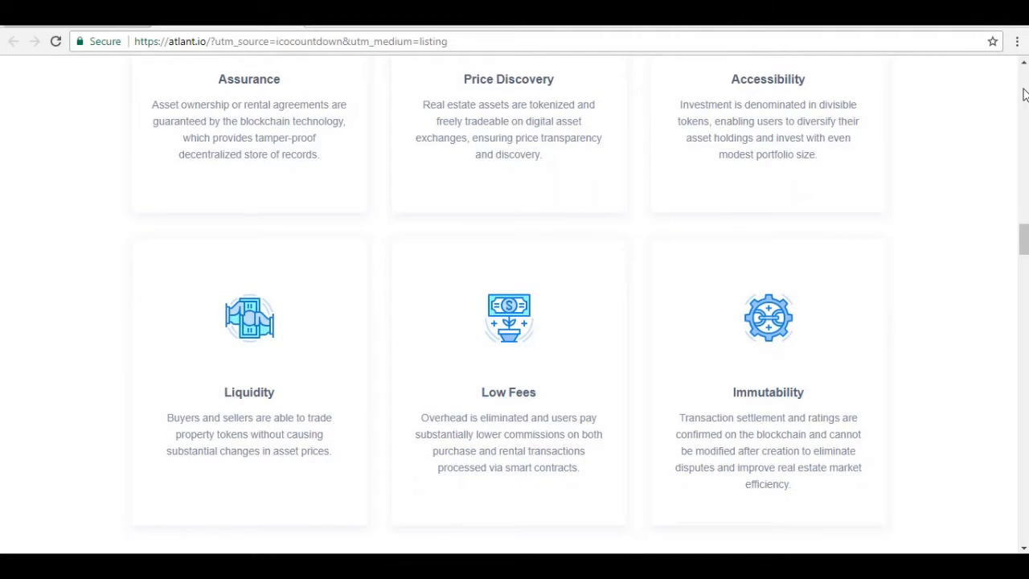
{"action": "scroll", "scroll_direction": "down", "scroll_amount": 3}
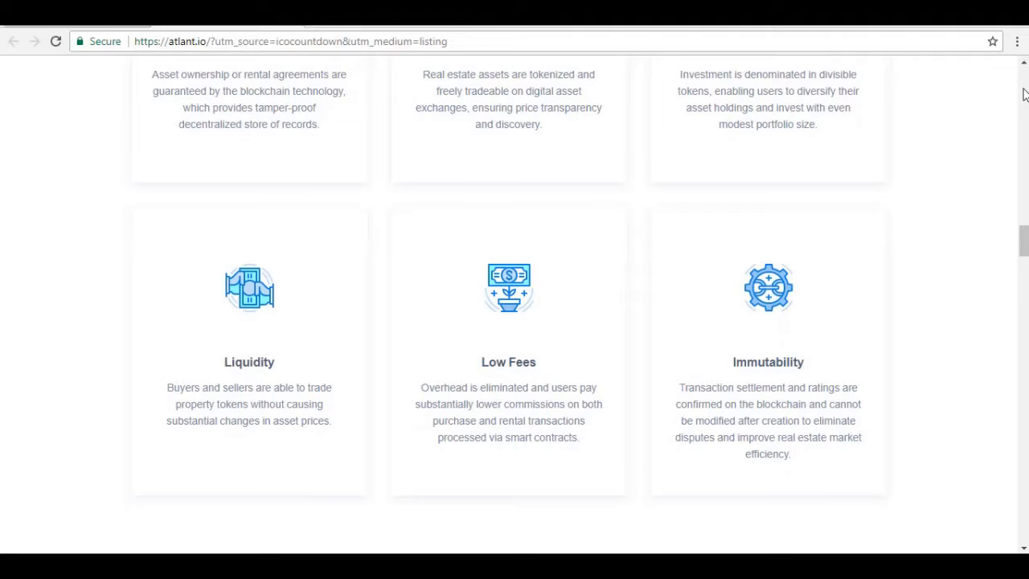
{"action": "scroll", "scroll_direction": "down", "scroll_amount": 3}
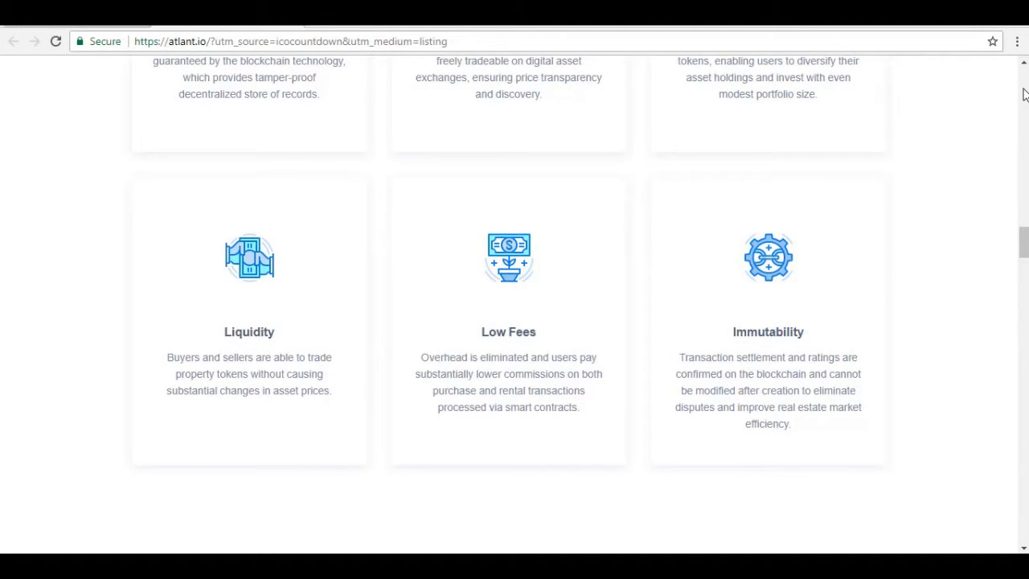
{"action": "scroll", "scroll_direction": "down", "scroll_amount": 3}
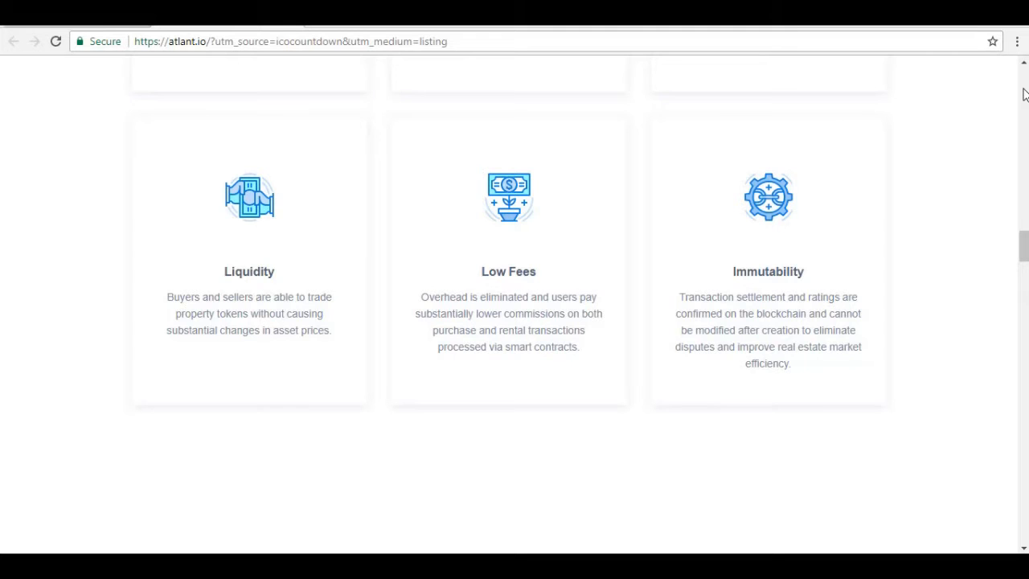
{"action": "scroll", "scroll_direction": "down", "scroll_amount": 3}
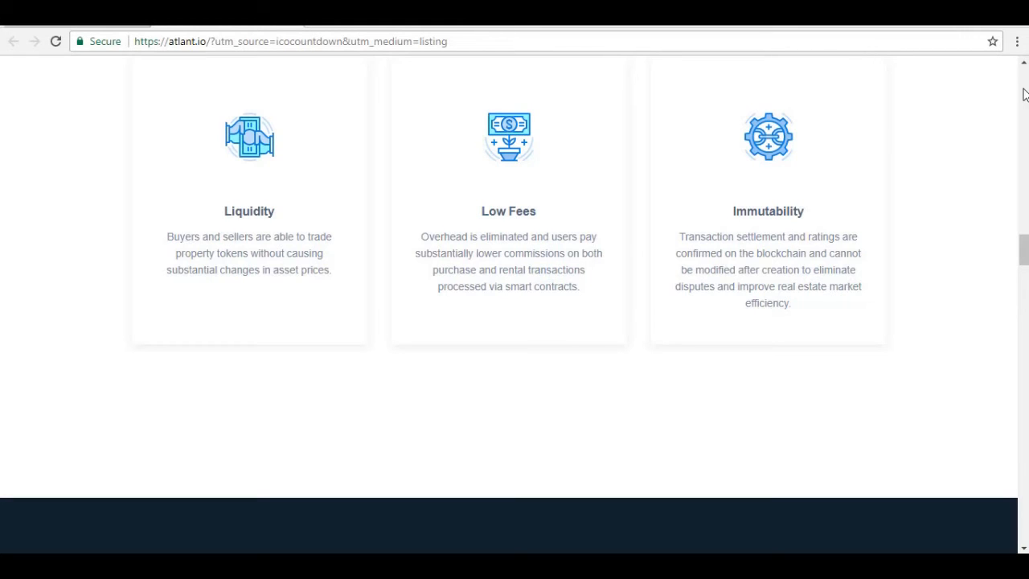
{"action": "scroll", "scroll_direction": "down", "scroll_amount": 3}
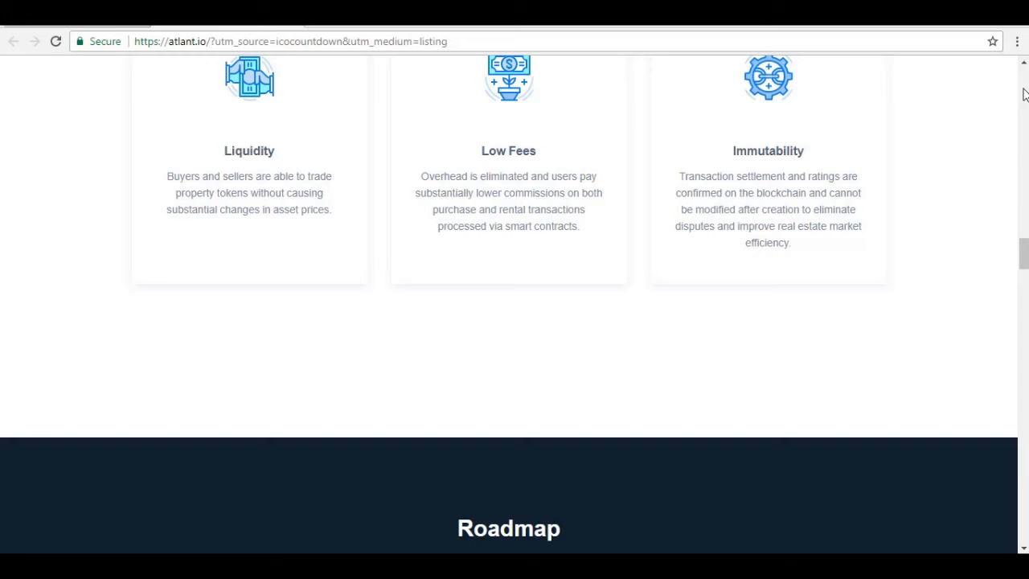
{"action": "scroll", "scroll_direction": "up", "scroll_amount": 3}
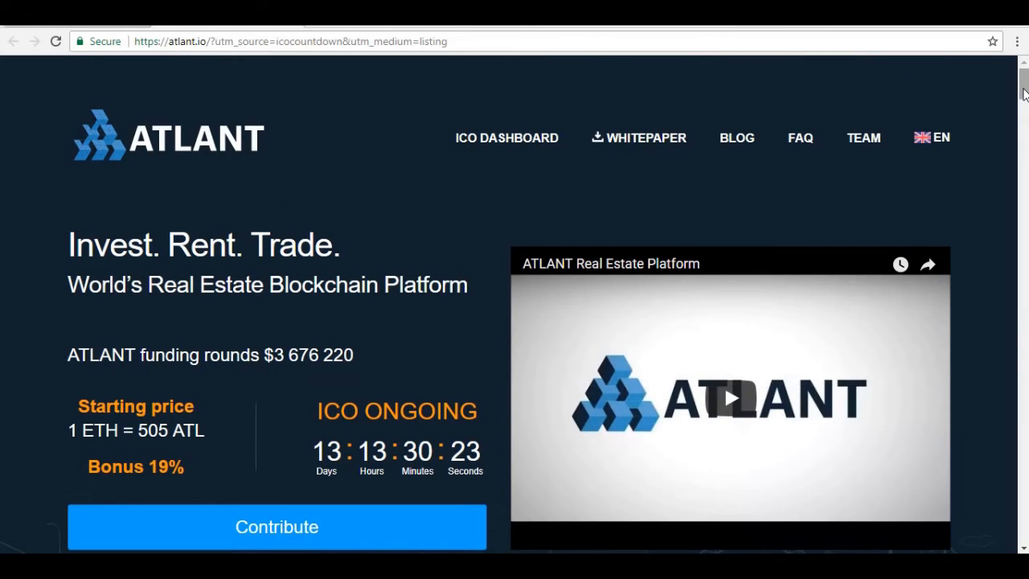